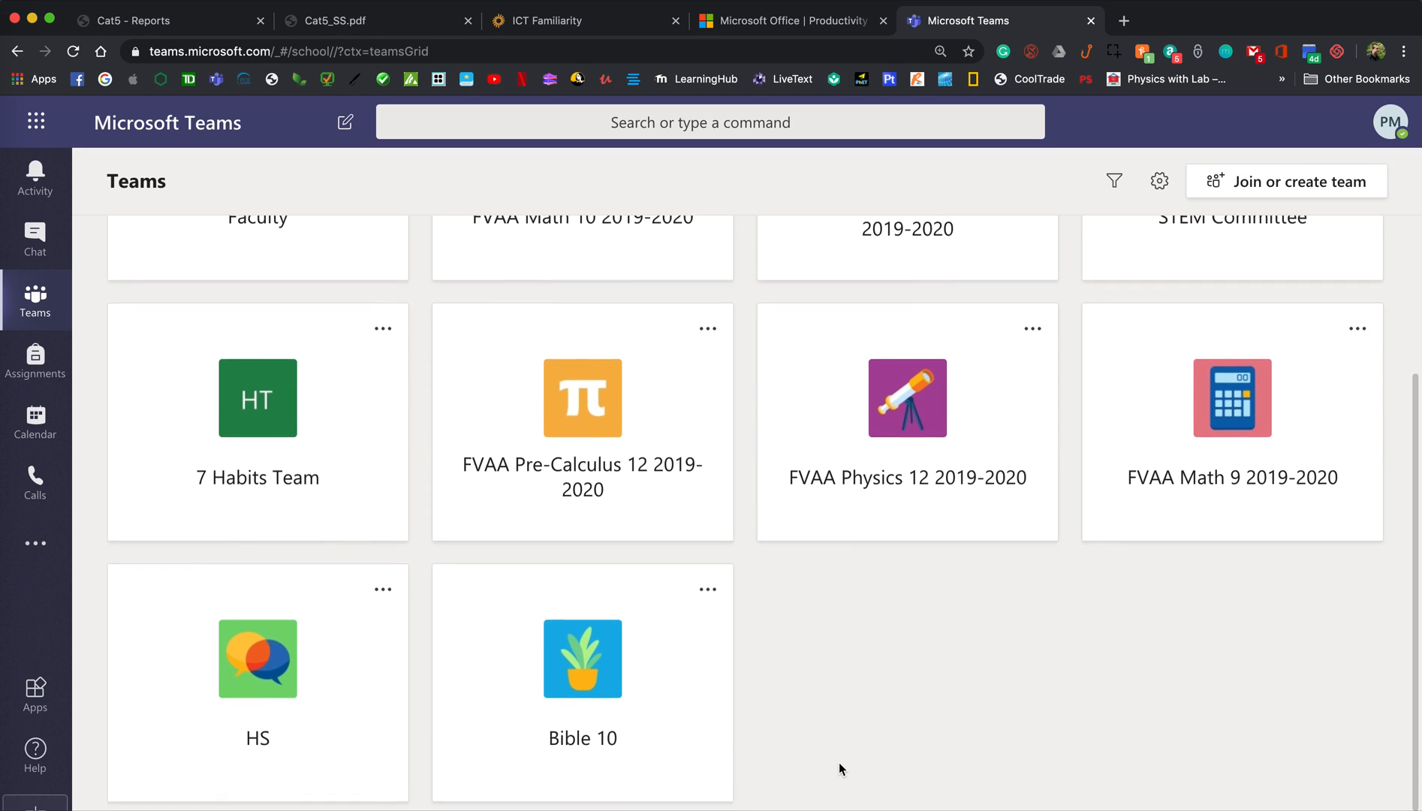
# Open the Bible 10 team, glance at its Assignments list, then return to Posts
pyautogui.scroll(-3)
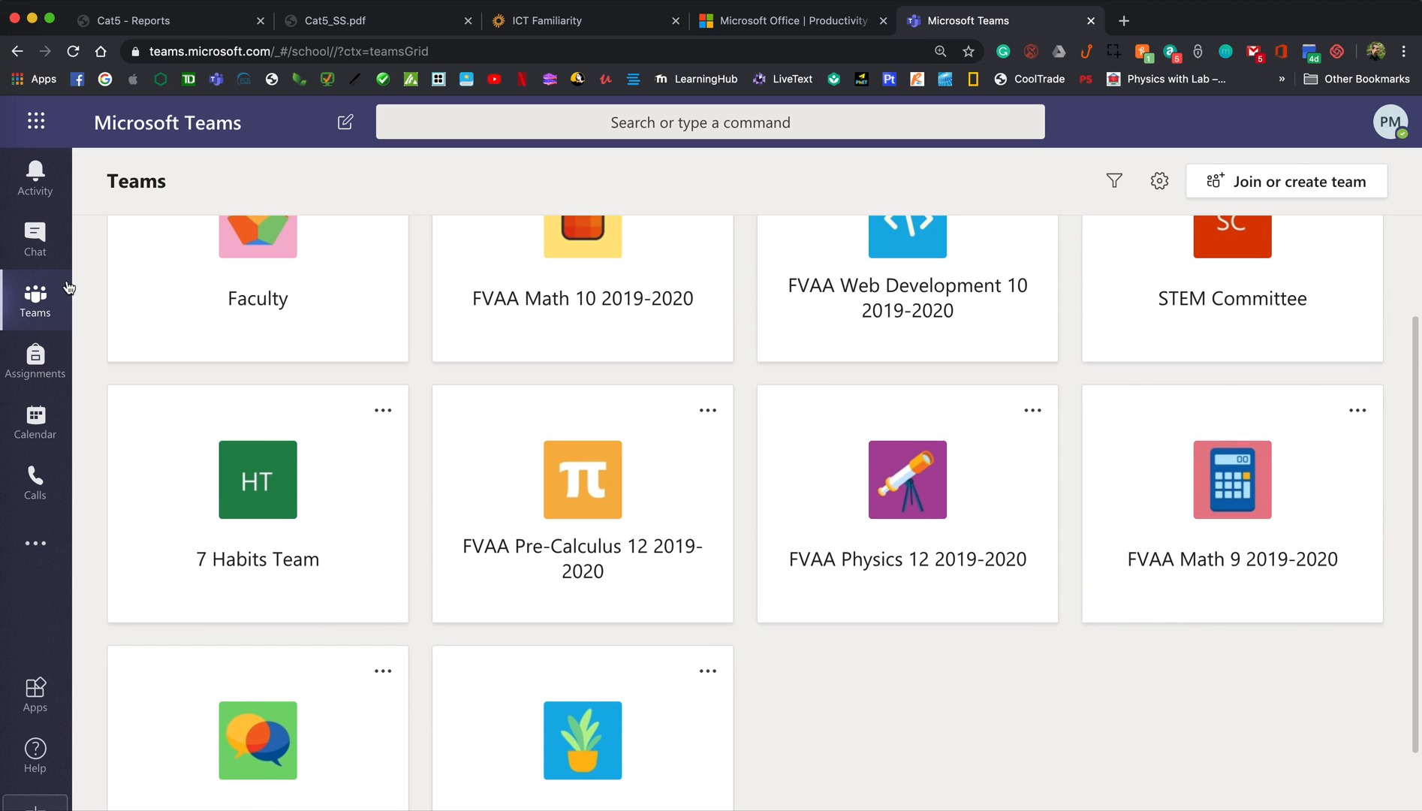
pyautogui.moveTo(694, 595)
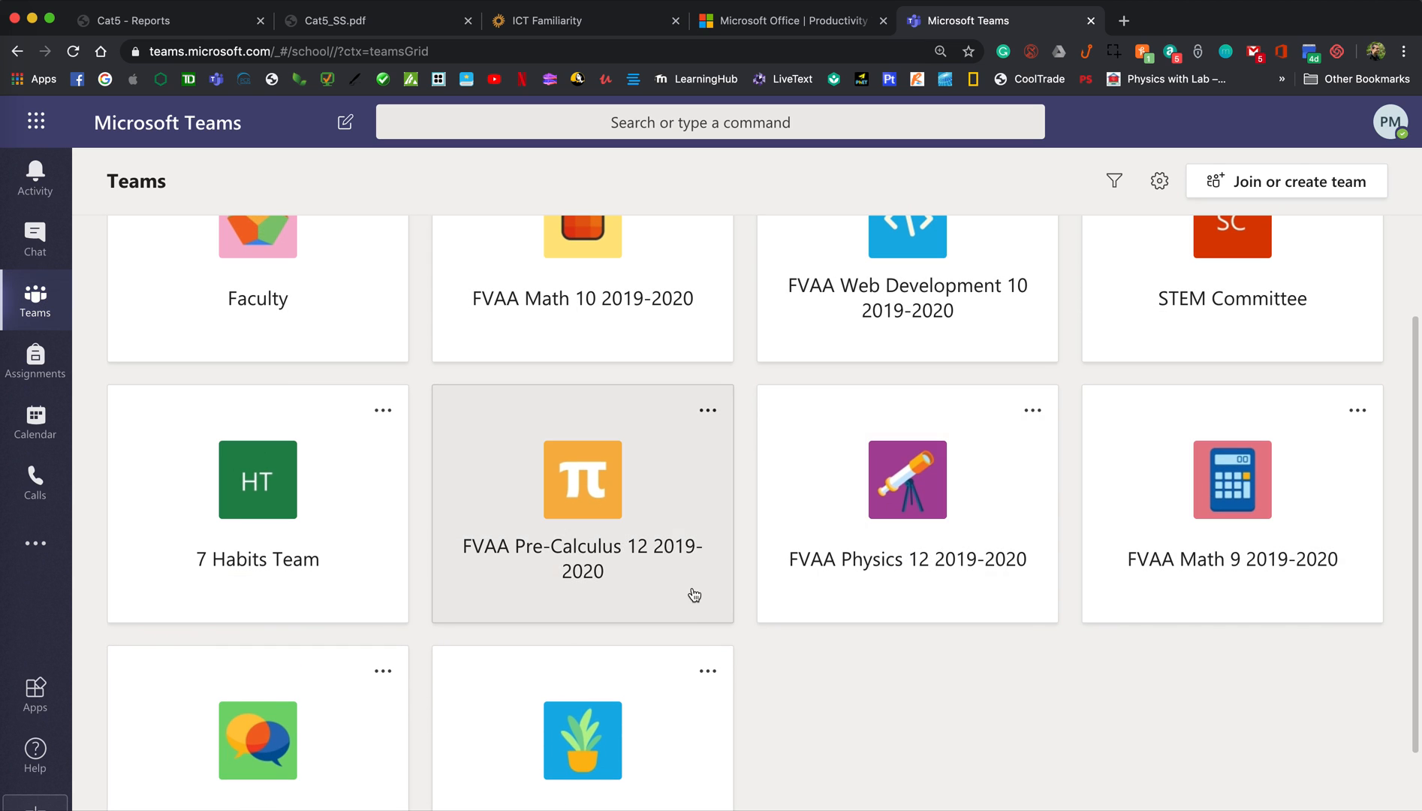
pyautogui.scroll(-3)
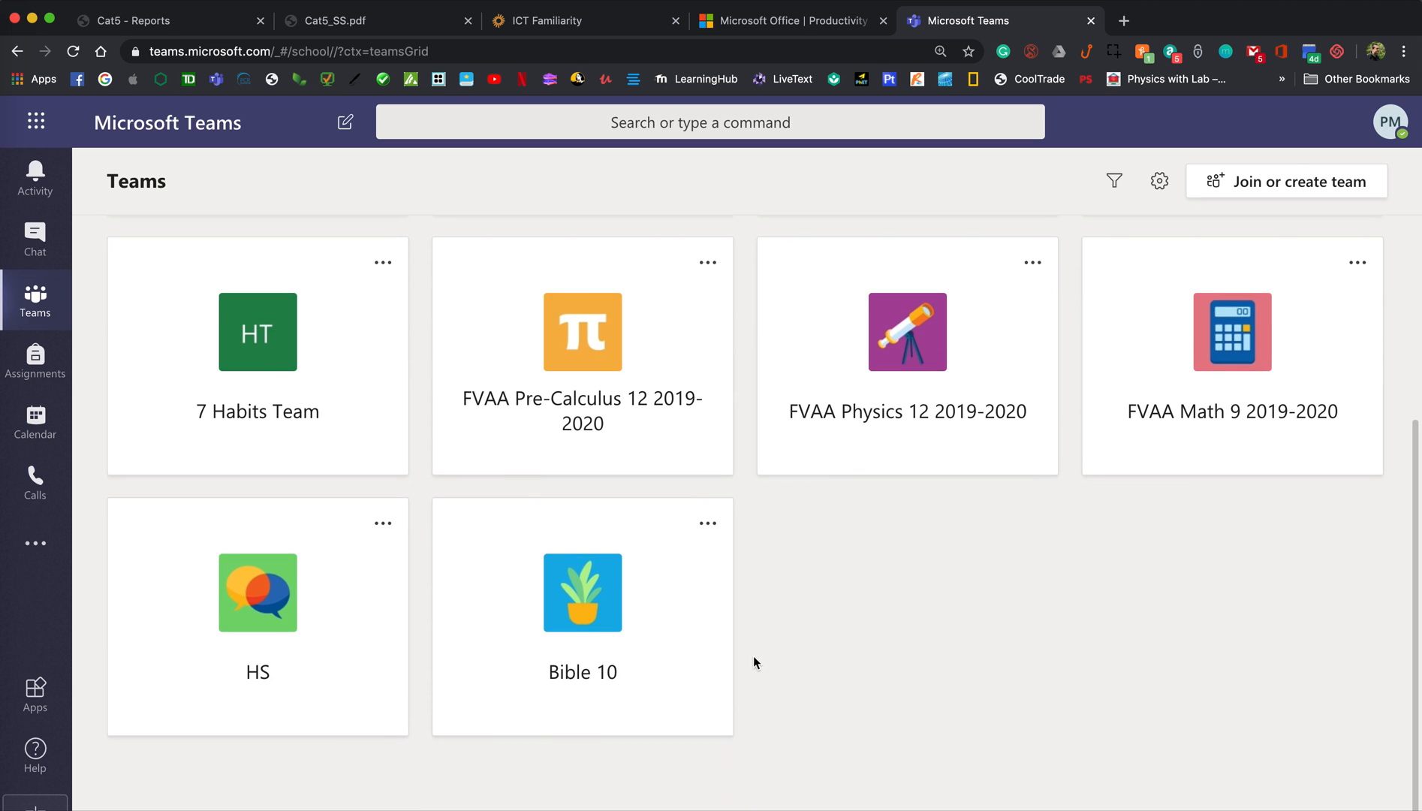
pyautogui.click(582, 593)
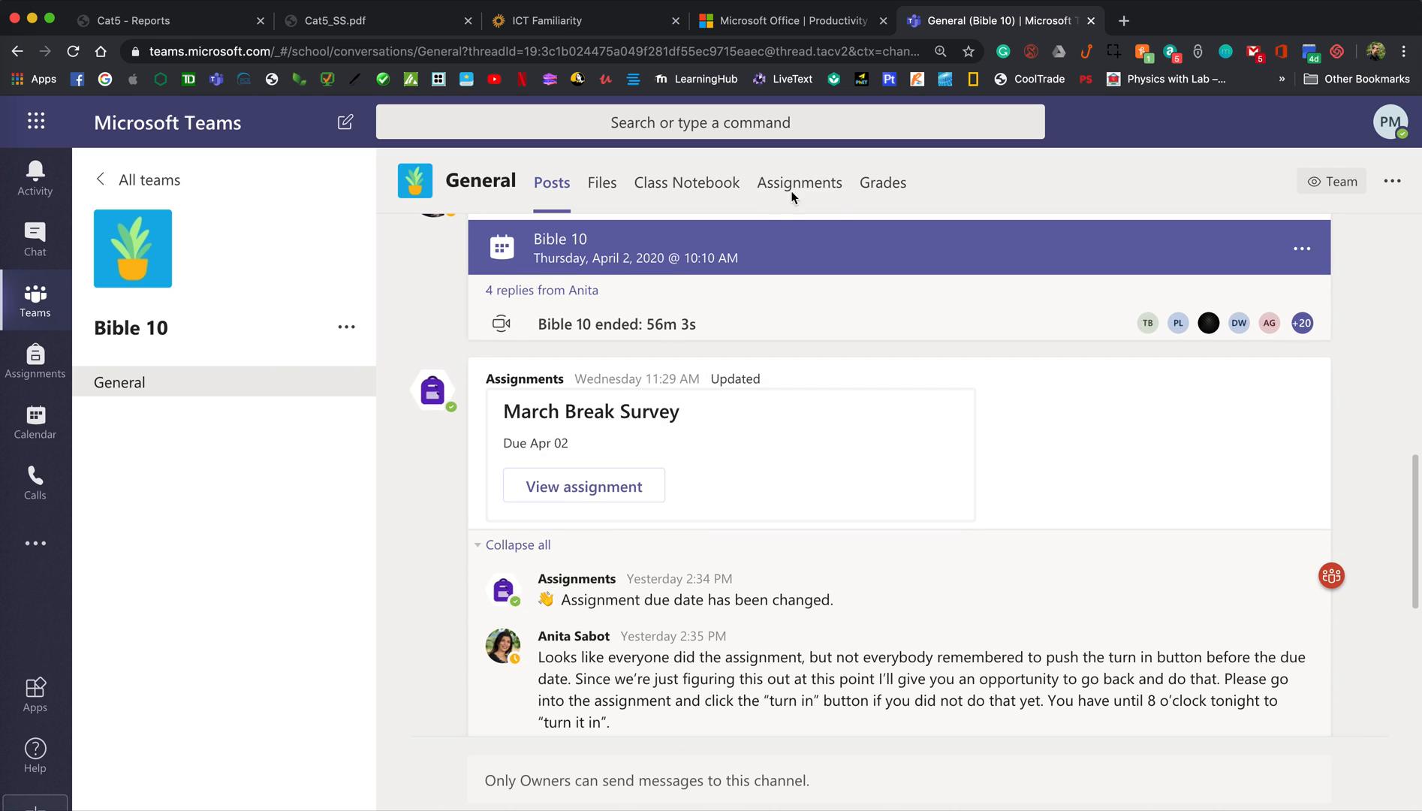
pyautogui.moveTo(799, 182)
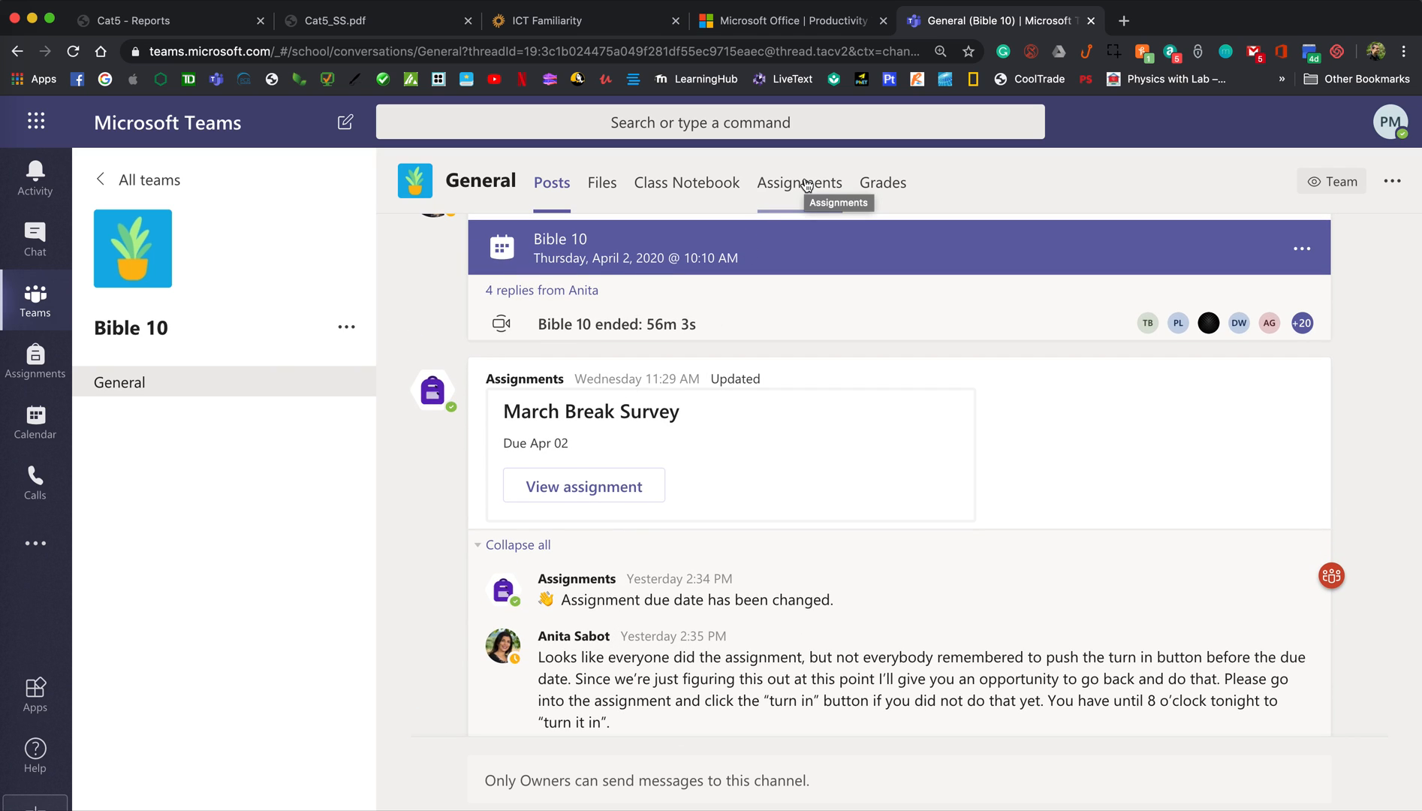
pyautogui.moveTo(583, 485)
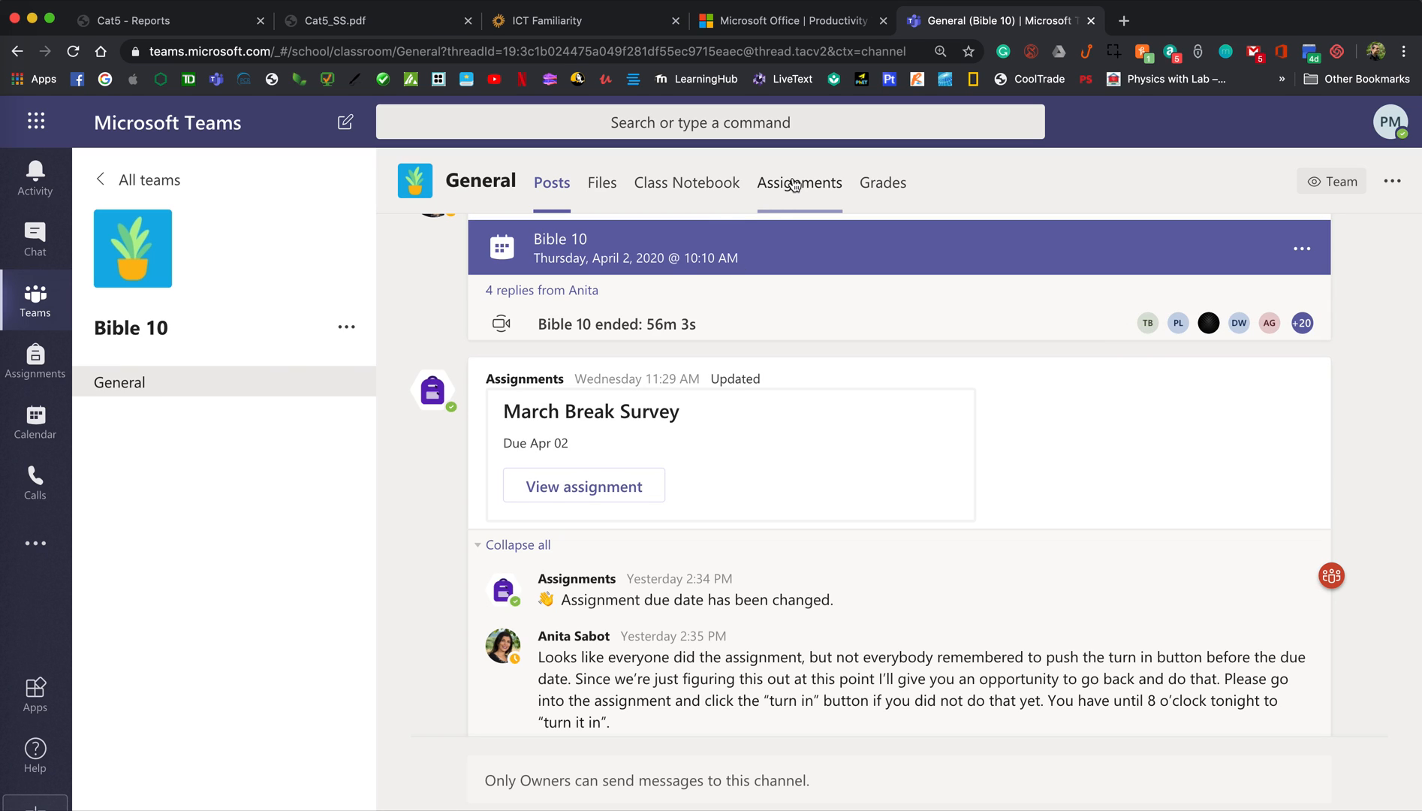
pyautogui.click(799, 182)
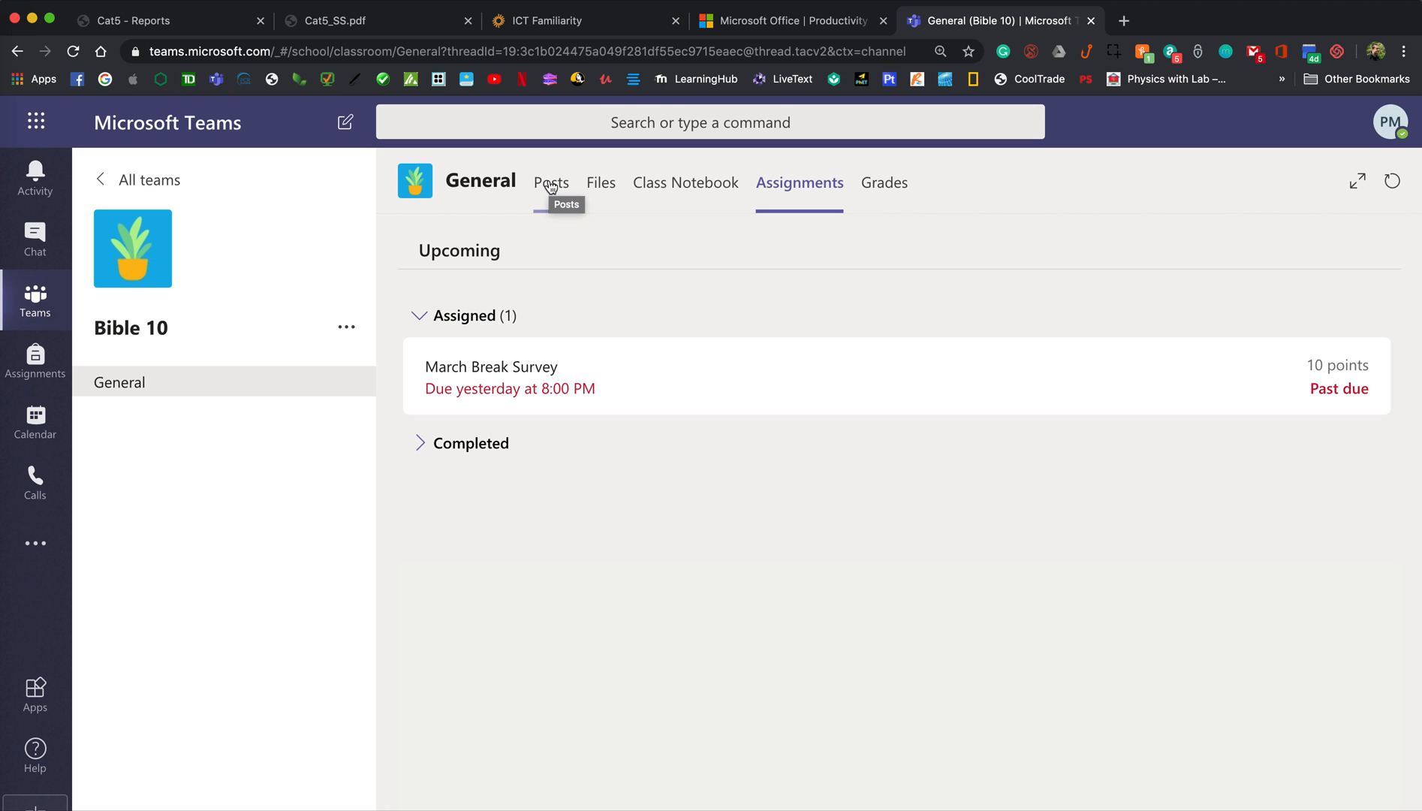
pyautogui.click(550, 182)
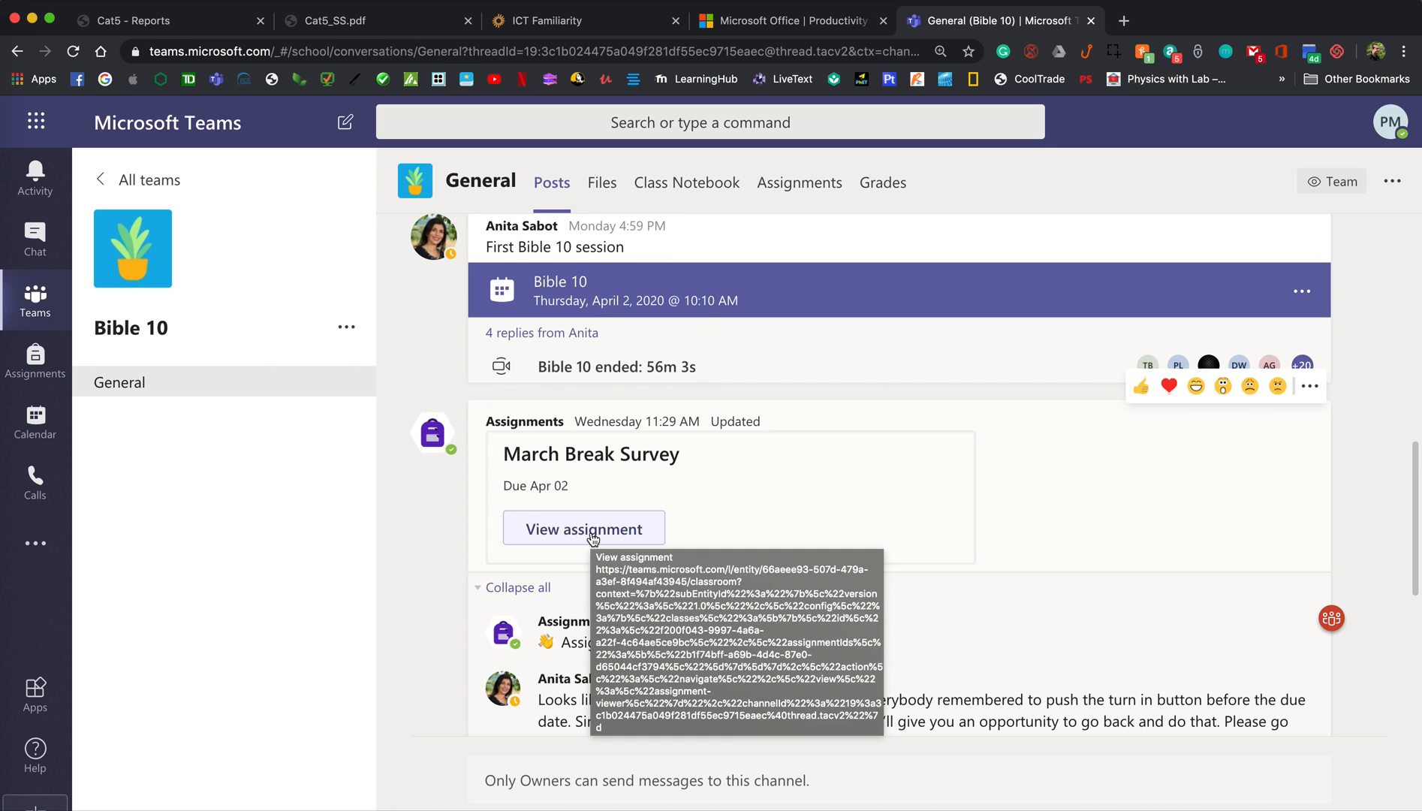
# Open the March Break Survey post's assignment details
pyautogui.click(583, 528)
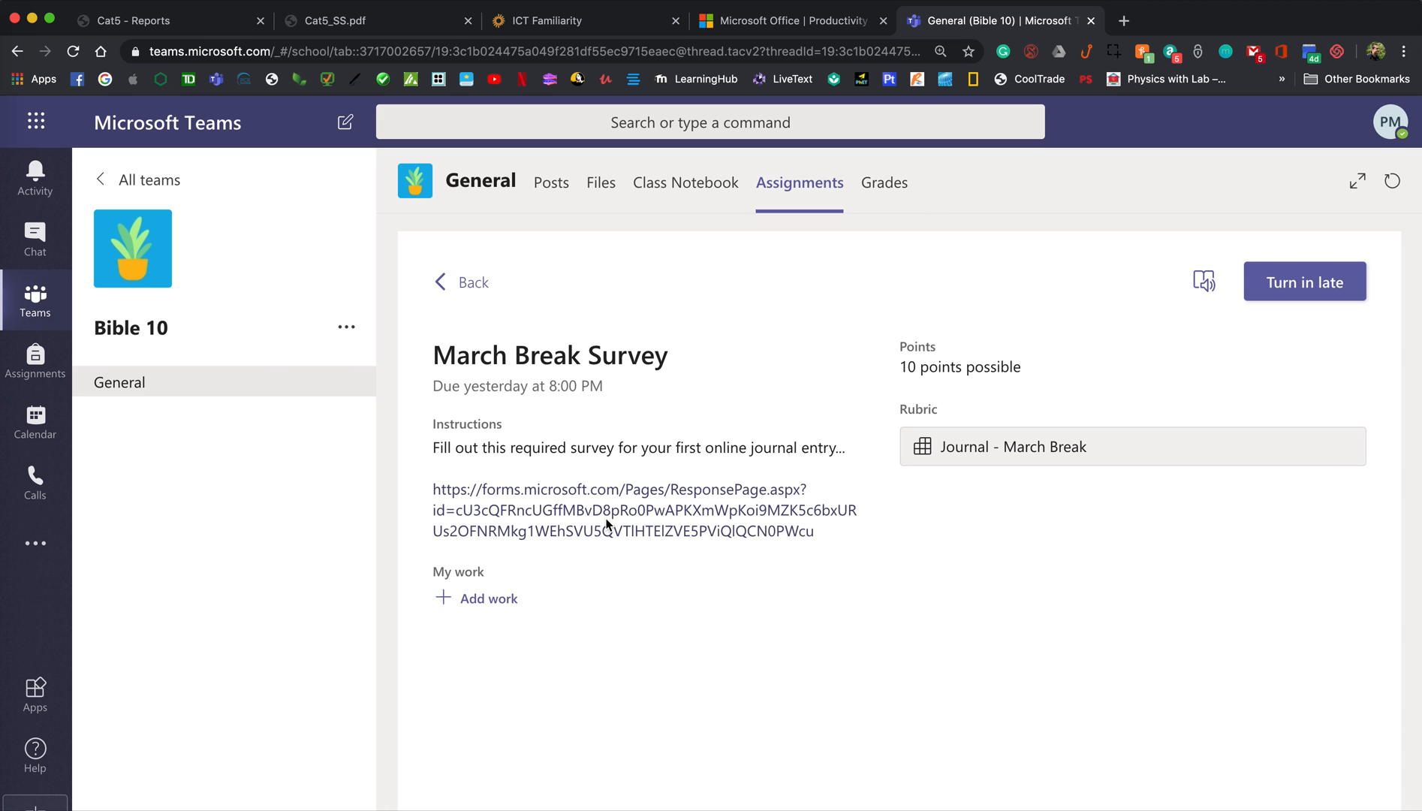
pyautogui.moveTo(565, 413)
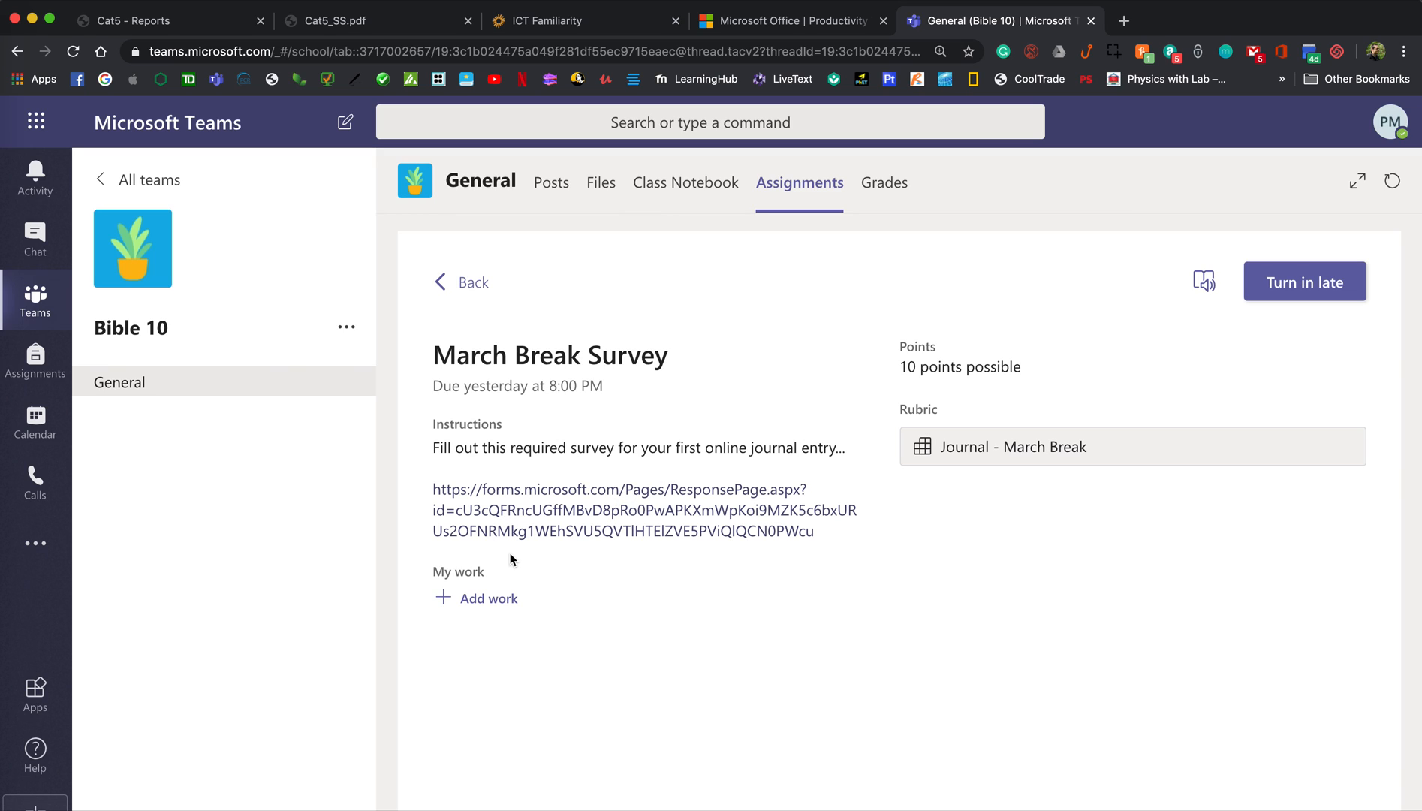
pyautogui.moveTo(794, 552)
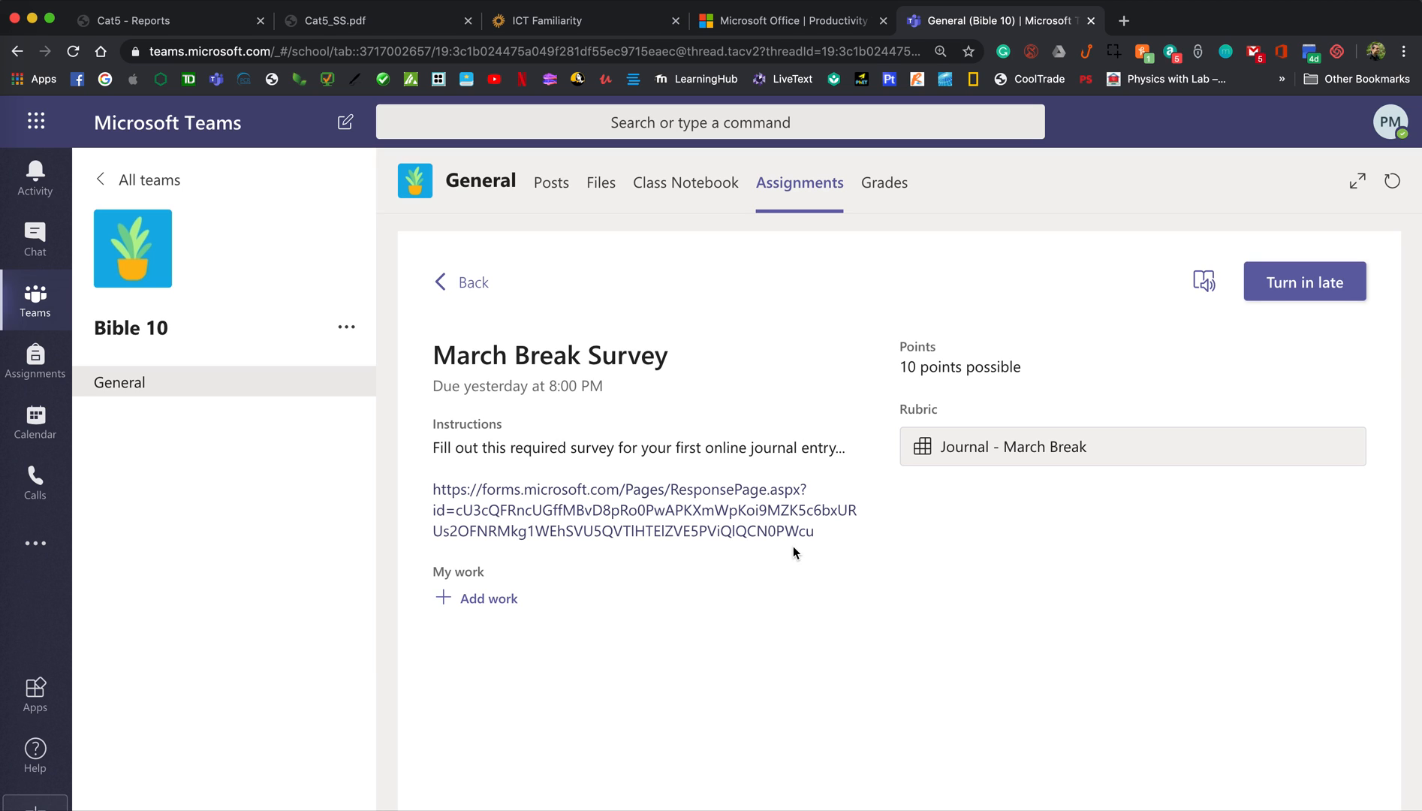
pyautogui.moveTo(984, 443)
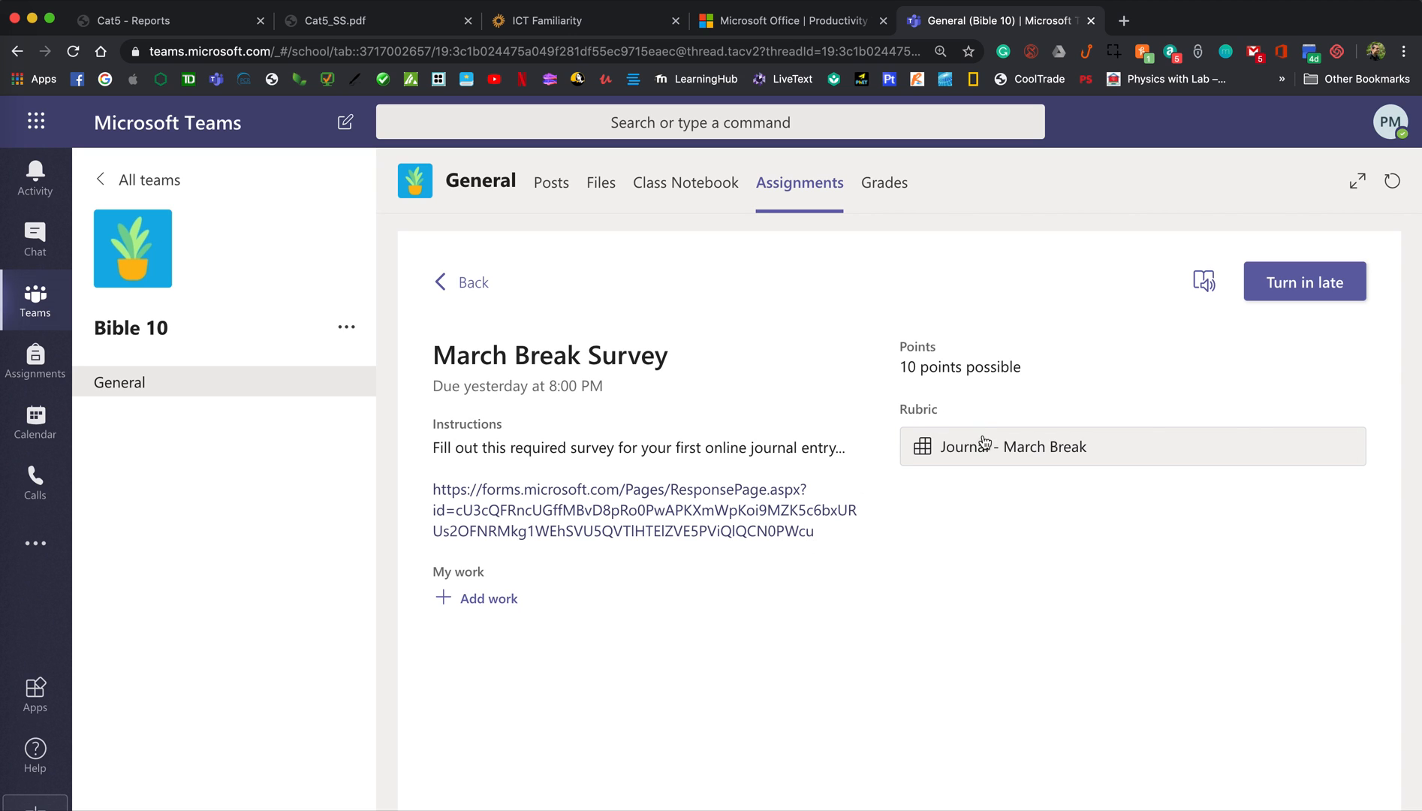
pyautogui.click(1013, 445)
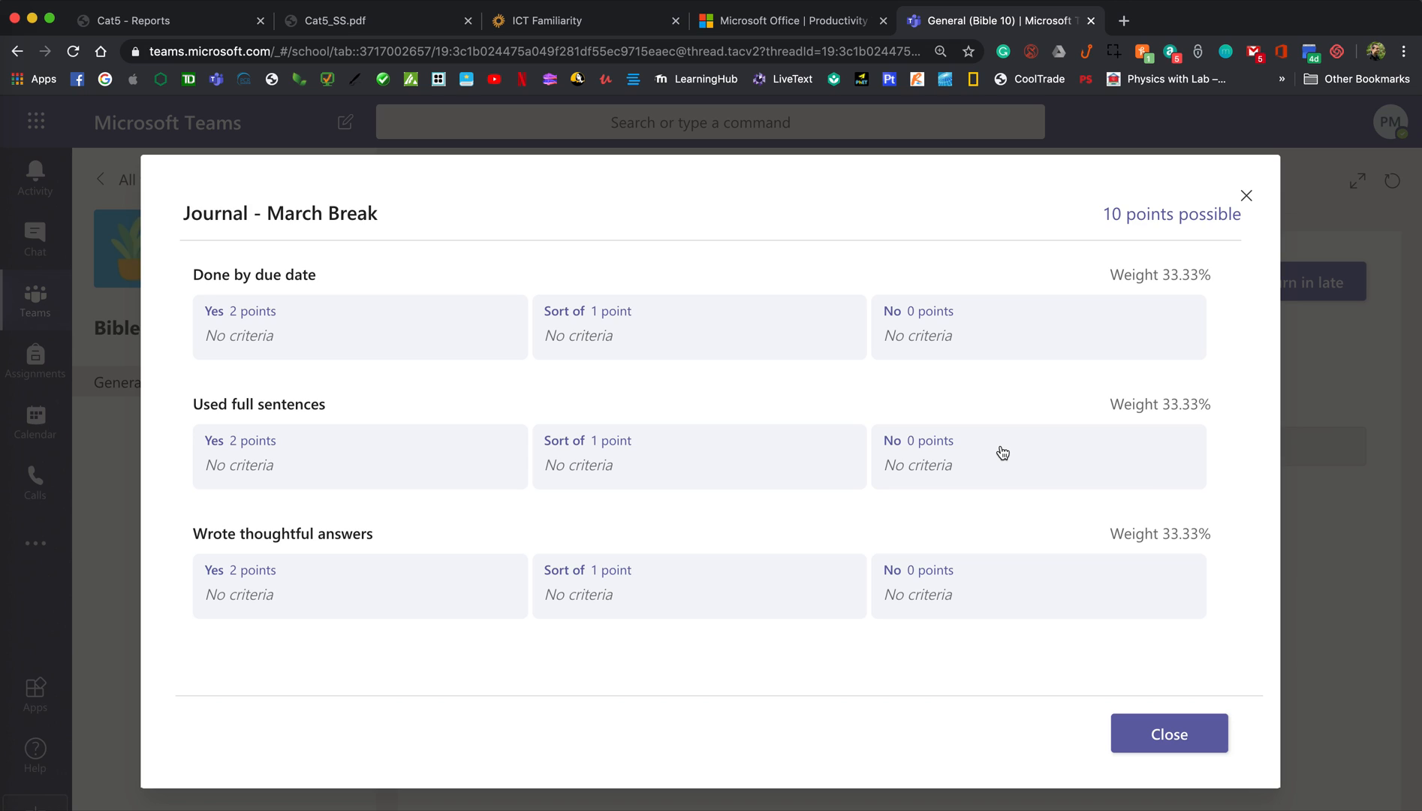
pyautogui.moveTo(418, 298)
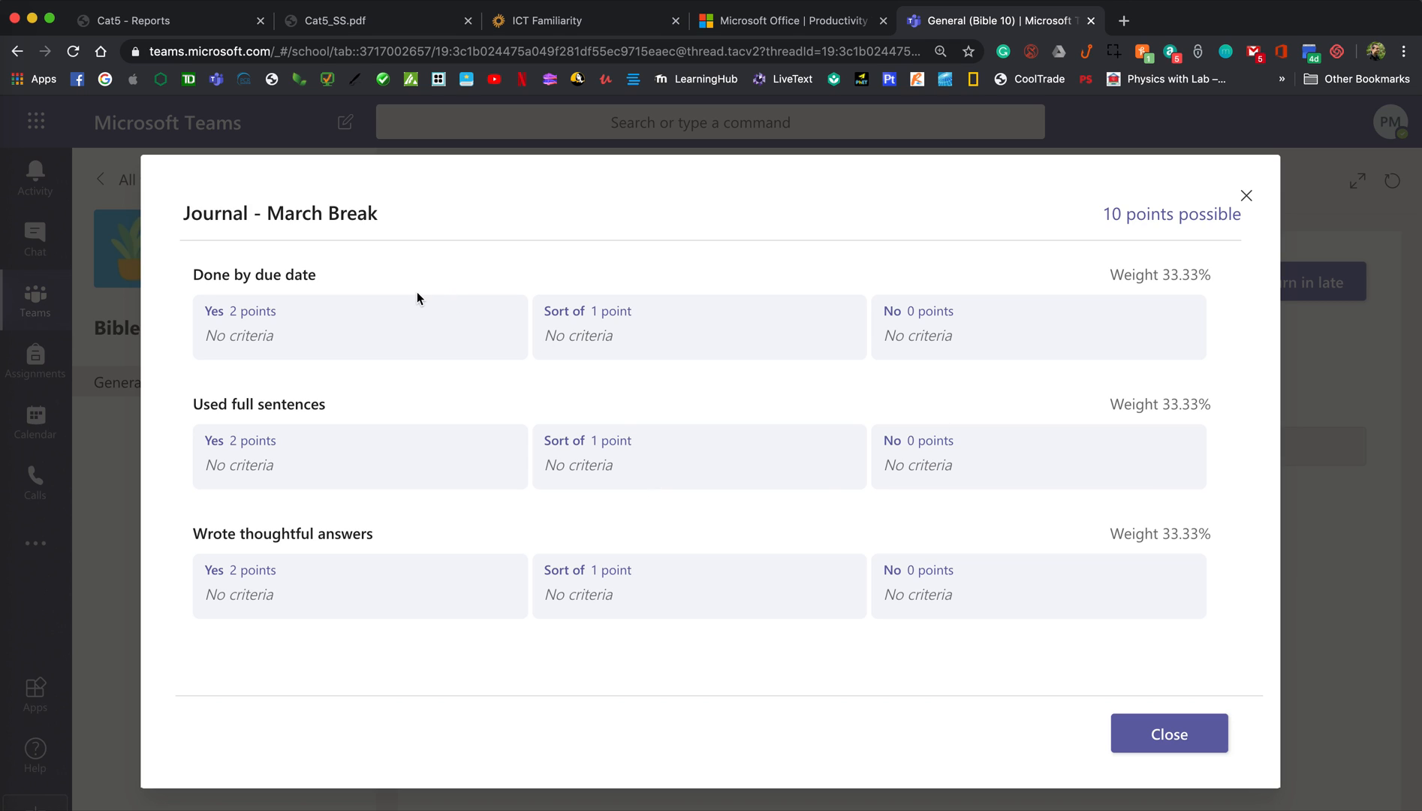
pyautogui.moveTo(336, 390)
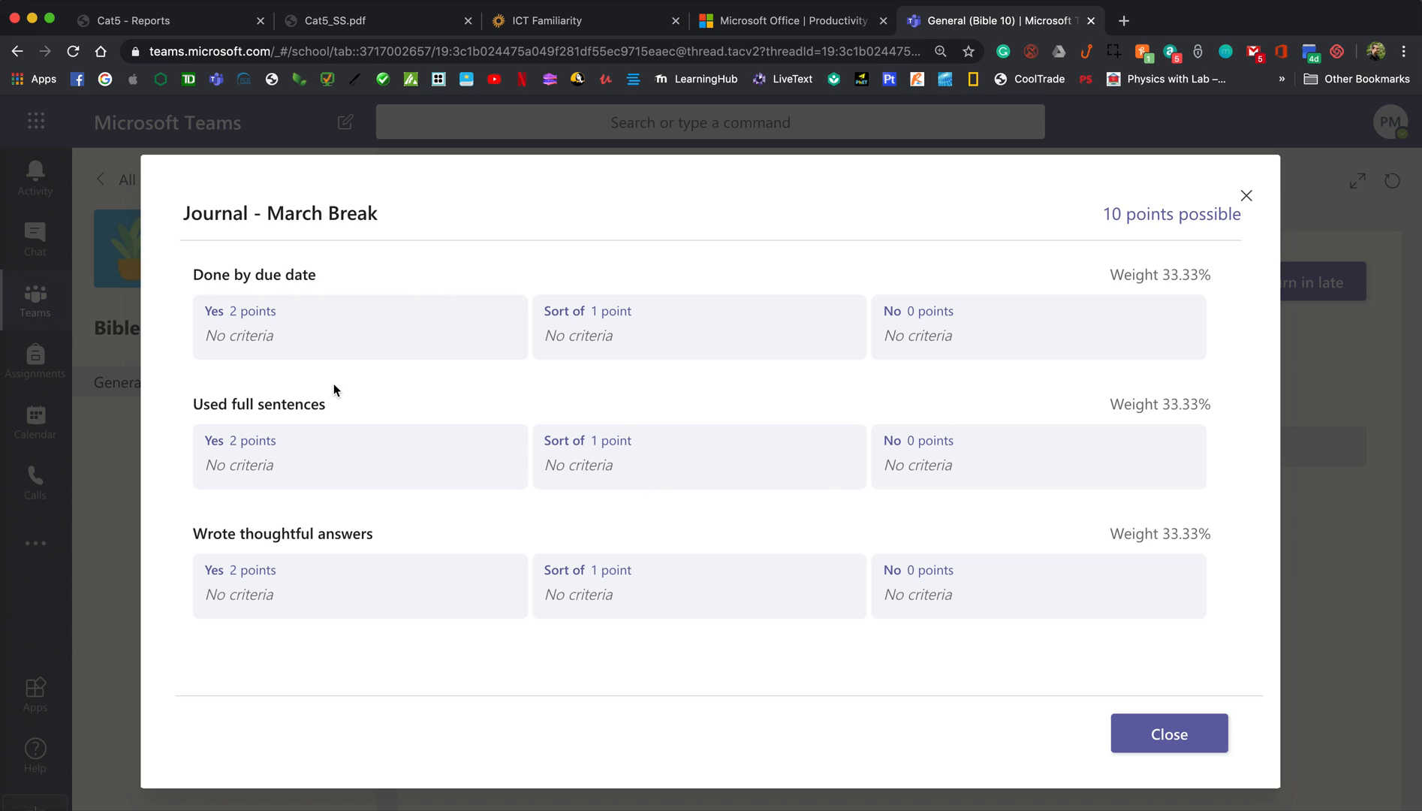
pyautogui.moveTo(512, 580)
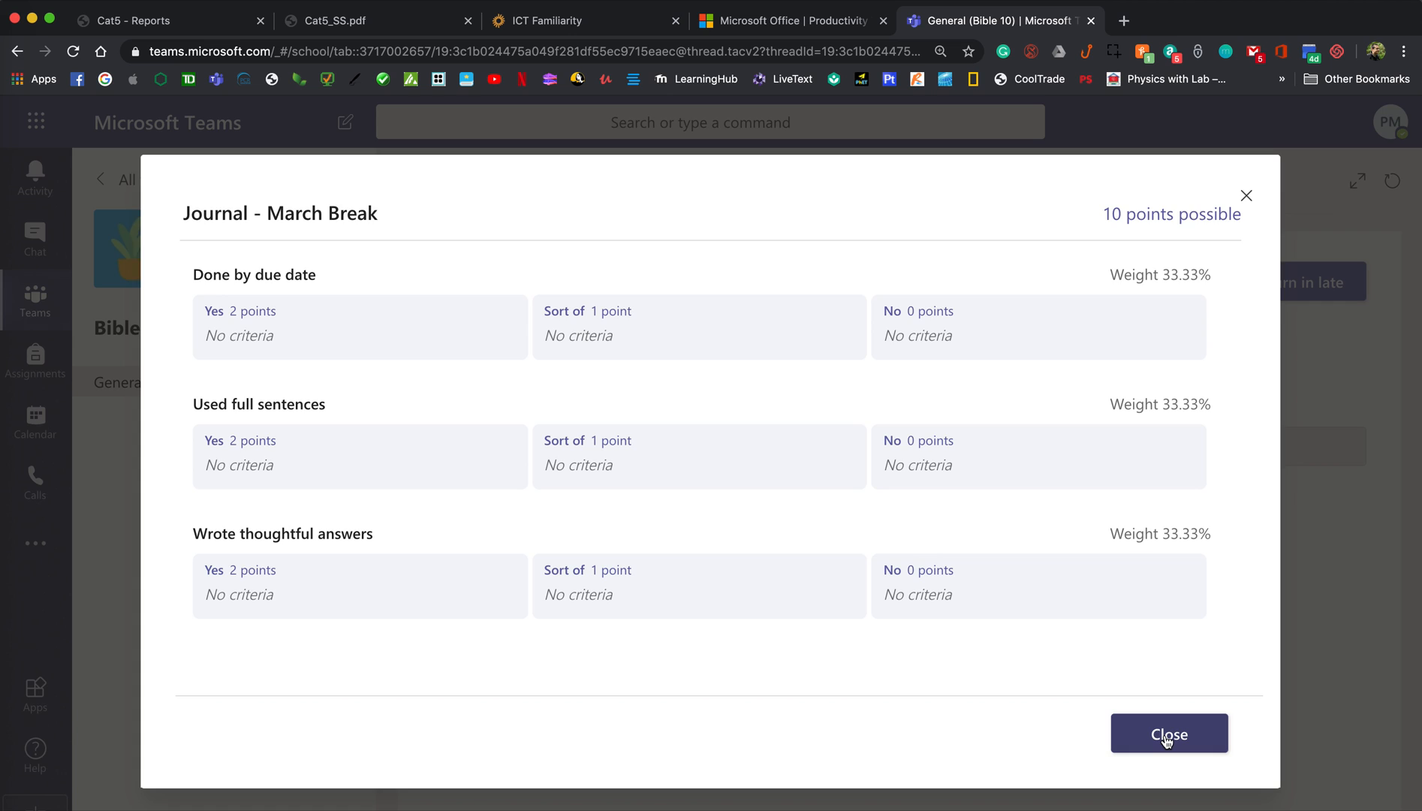
pyautogui.click(1167, 733)
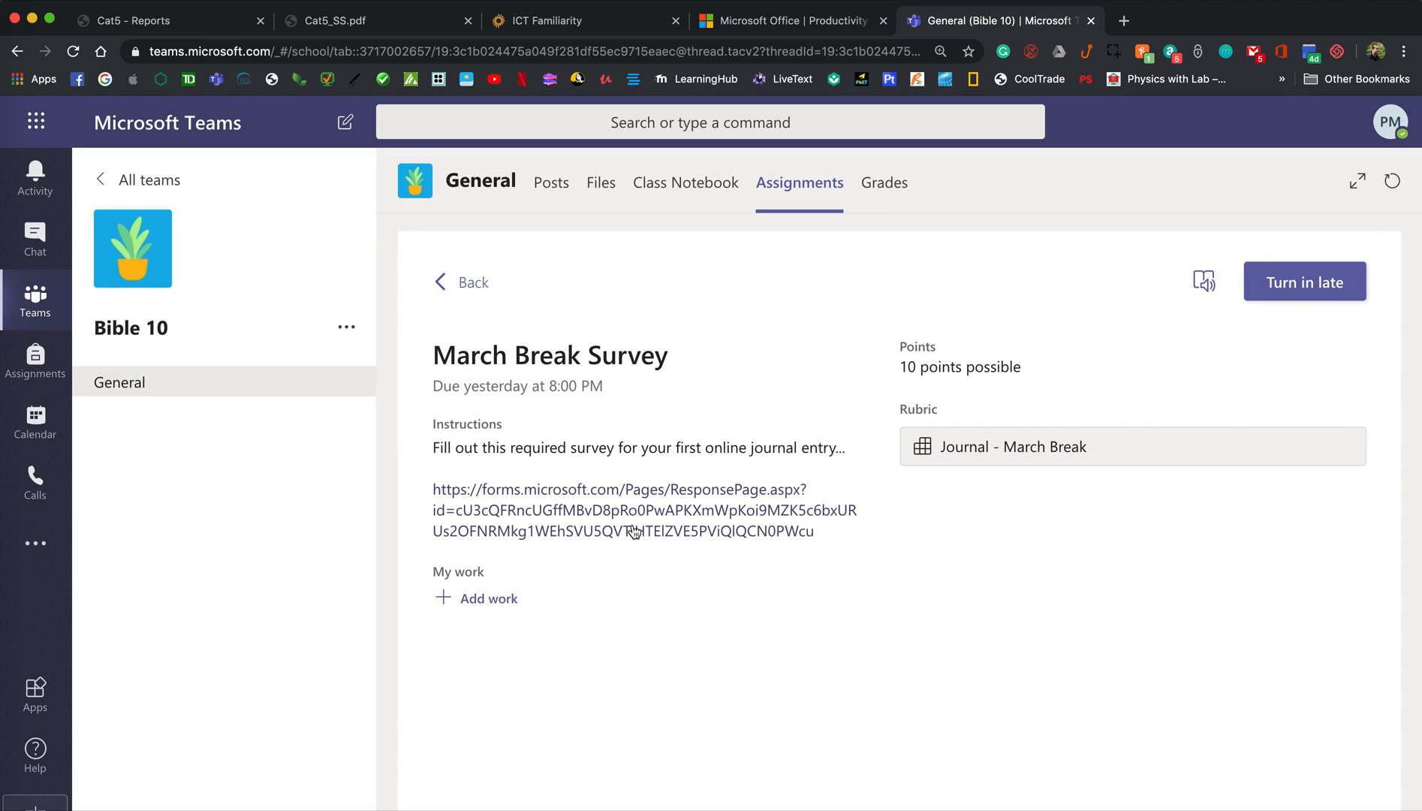
pyautogui.moveTo(727, 566)
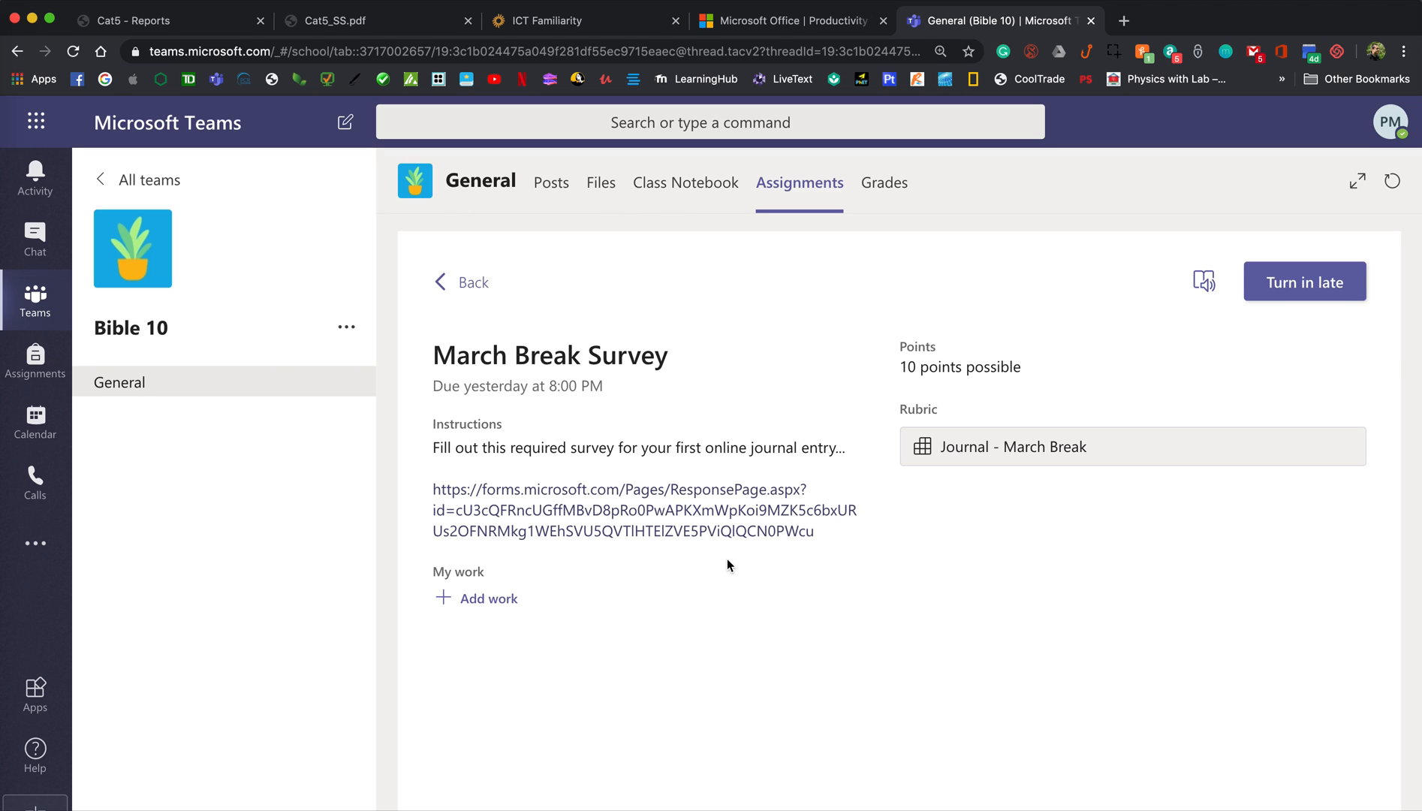
pyautogui.moveTo(641, 588)
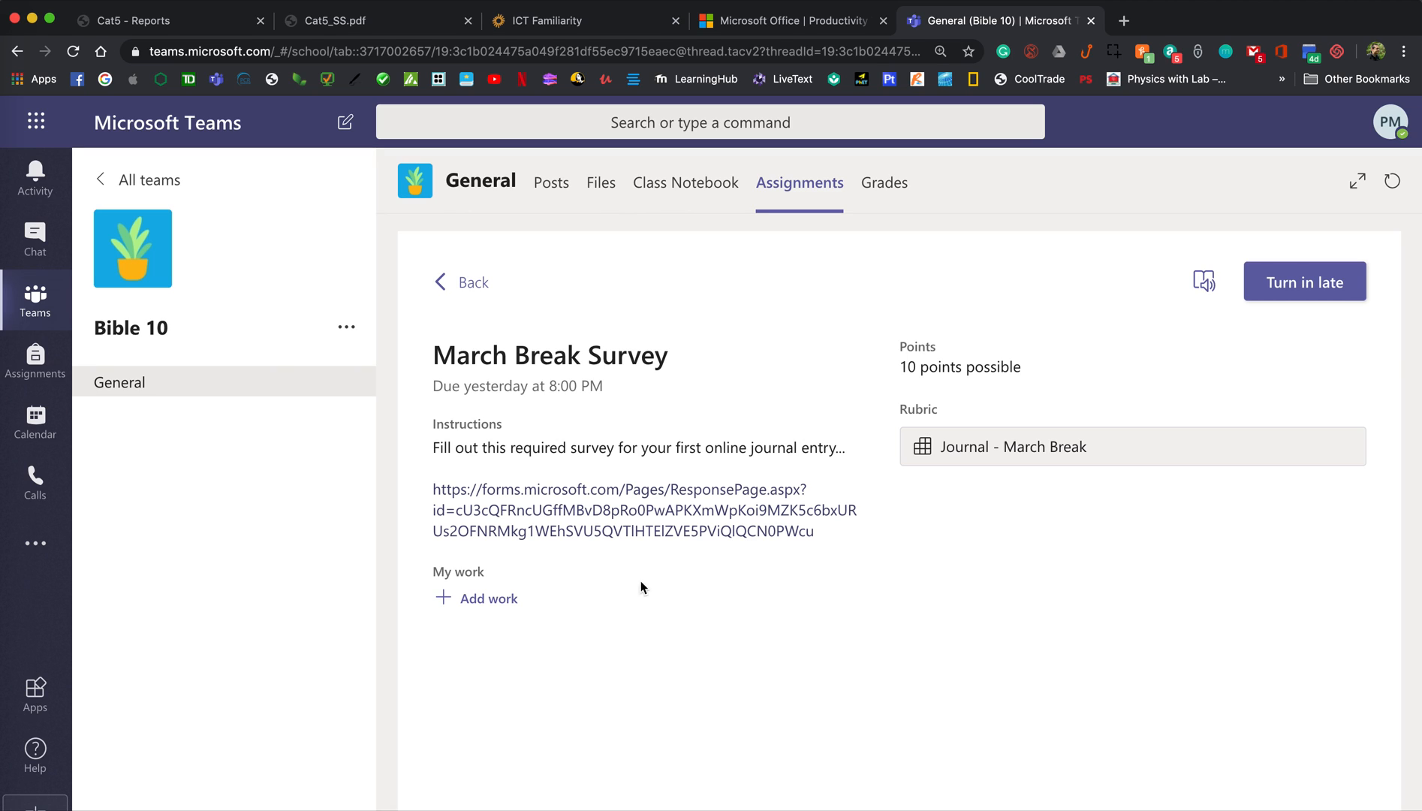
pyautogui.moveTo(493, 603)
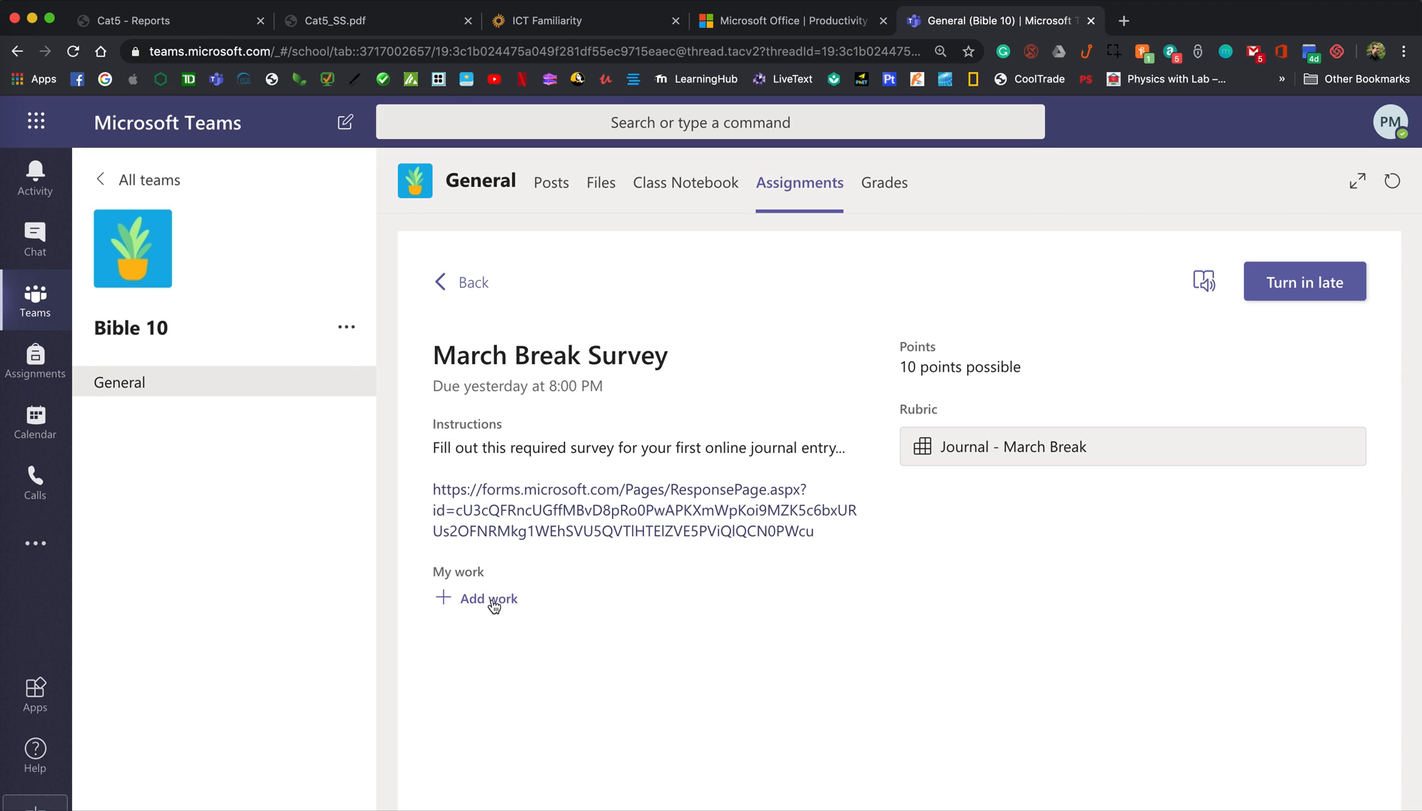
pyautogui.moveTo(529, 617)
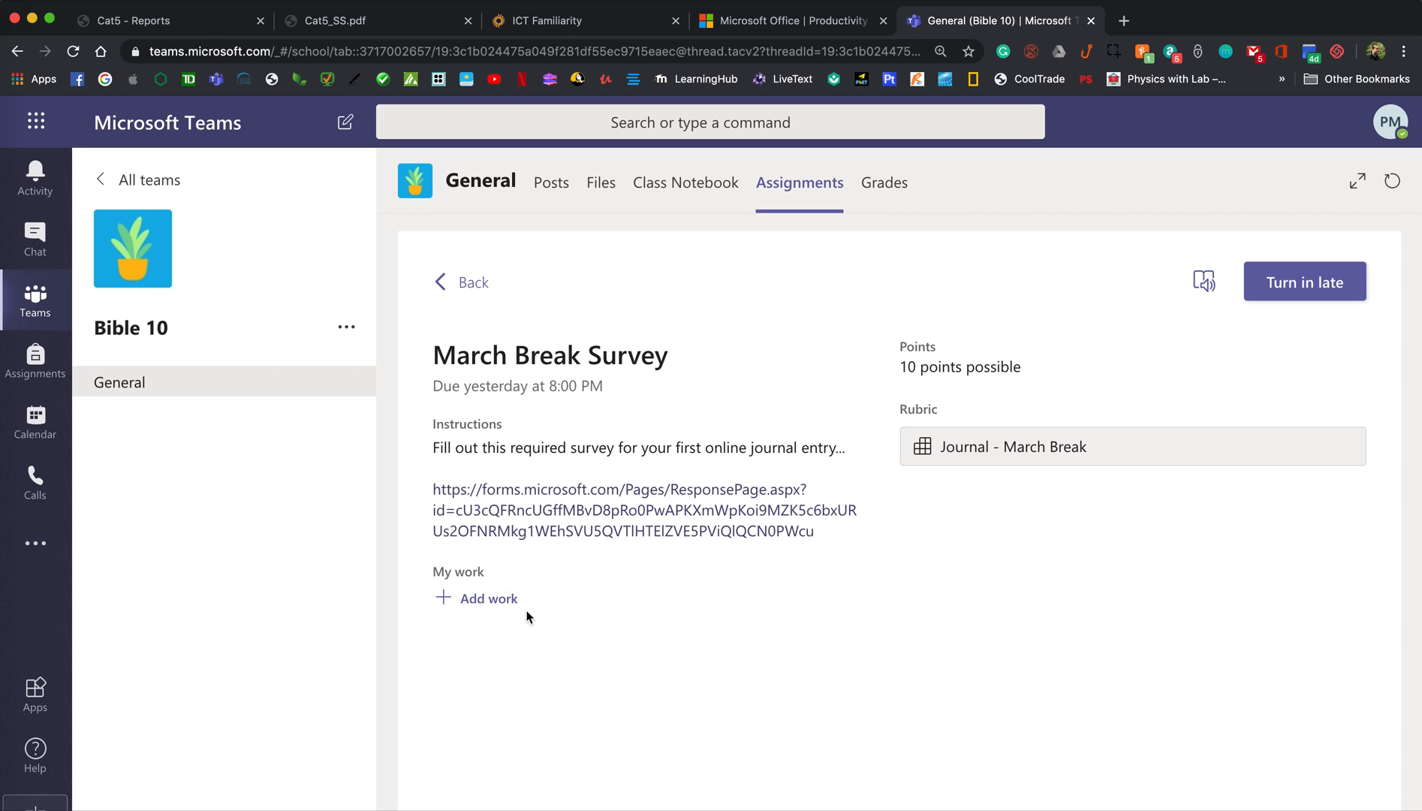
# Upload Test Word Assignment.docx from this device as My work on the survey
pyautogui.click(487, 598)
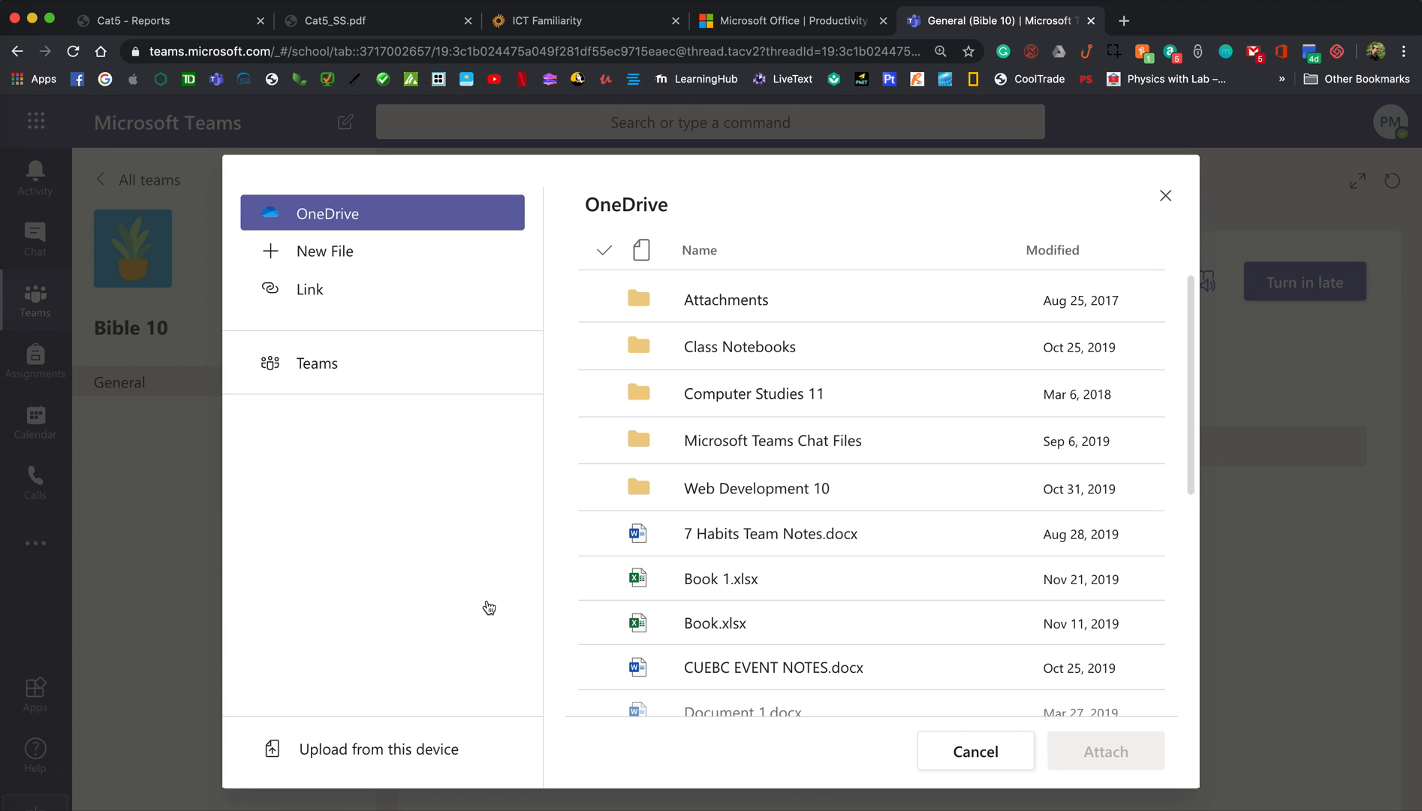
pyautogui.click(772, 666)
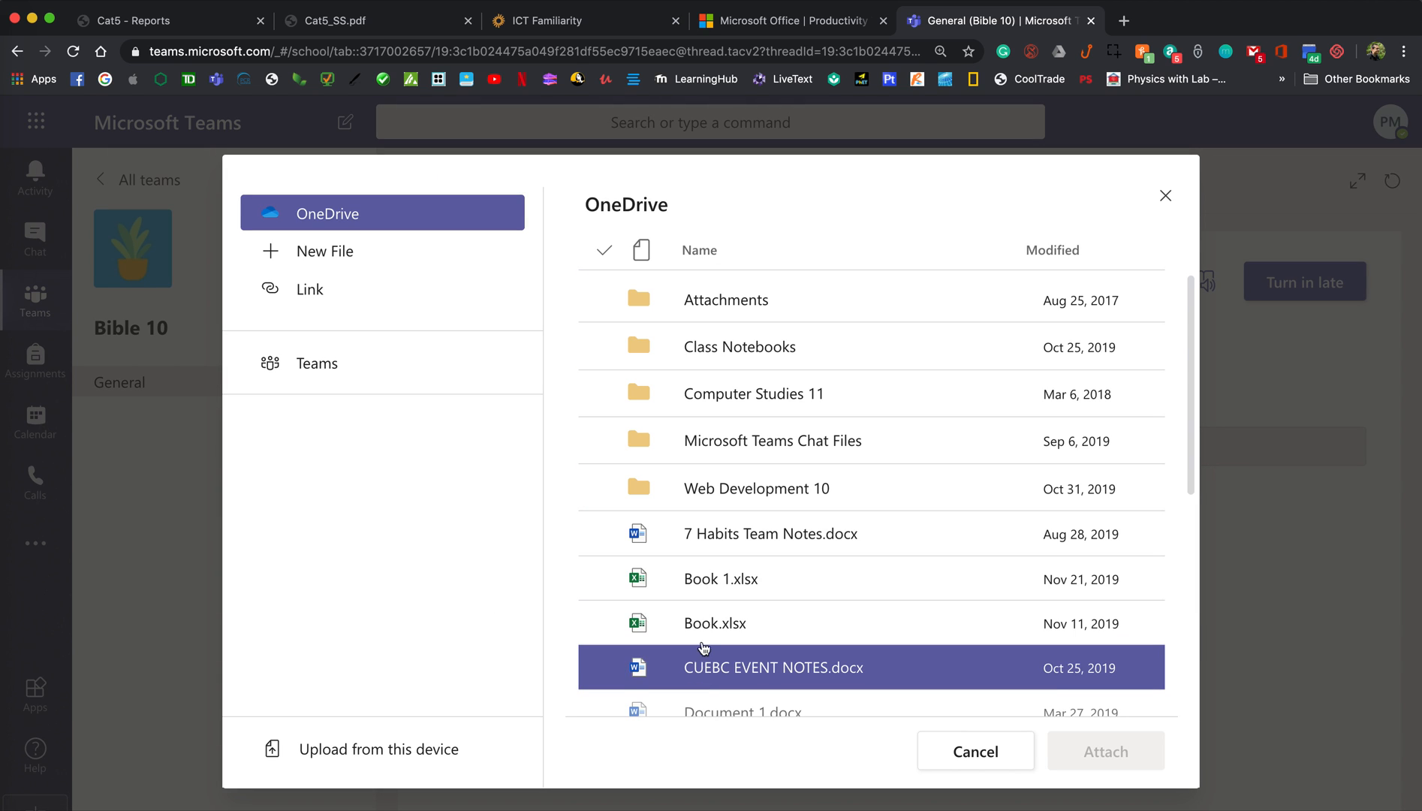
pyautogui.click(755, 488)
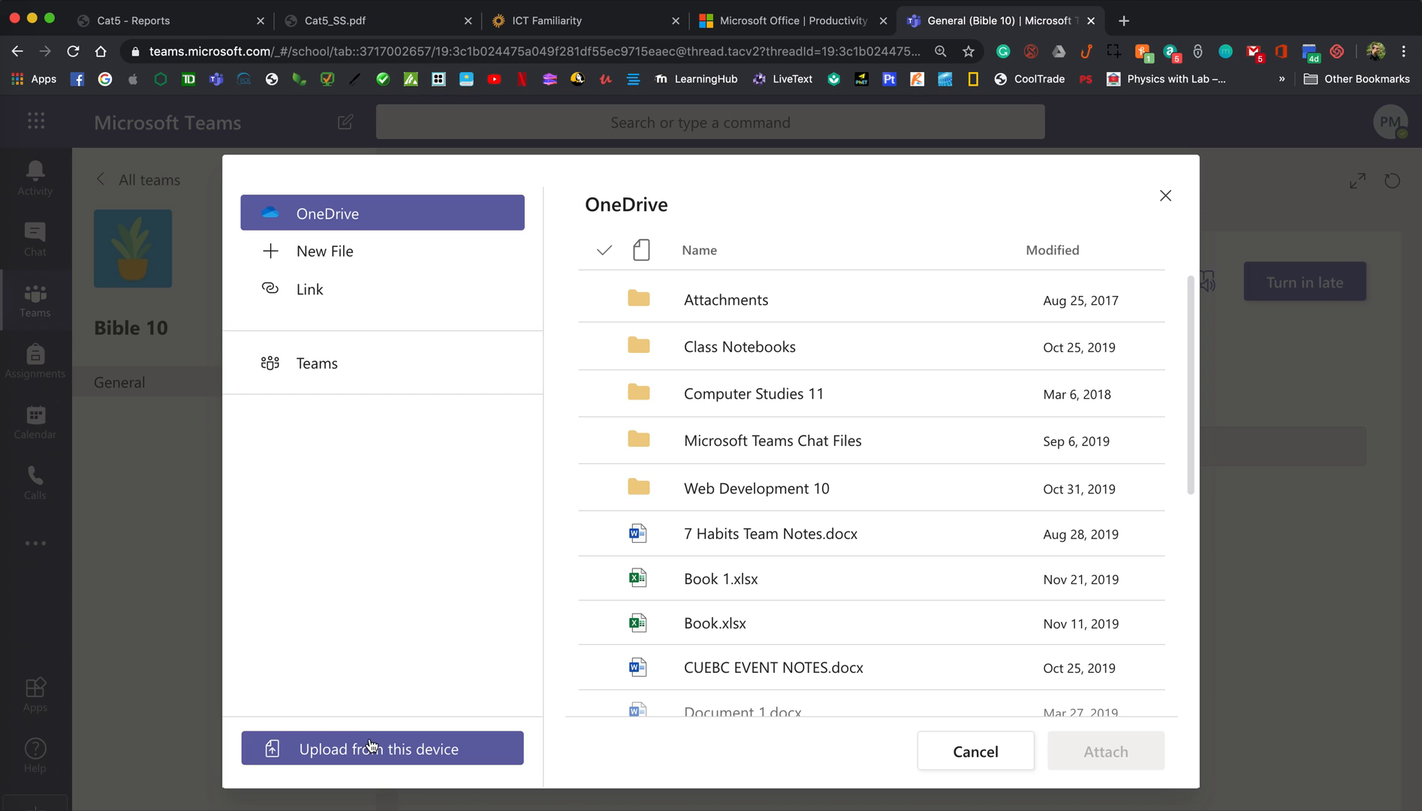
pyautogui.moveTo(444, 648)
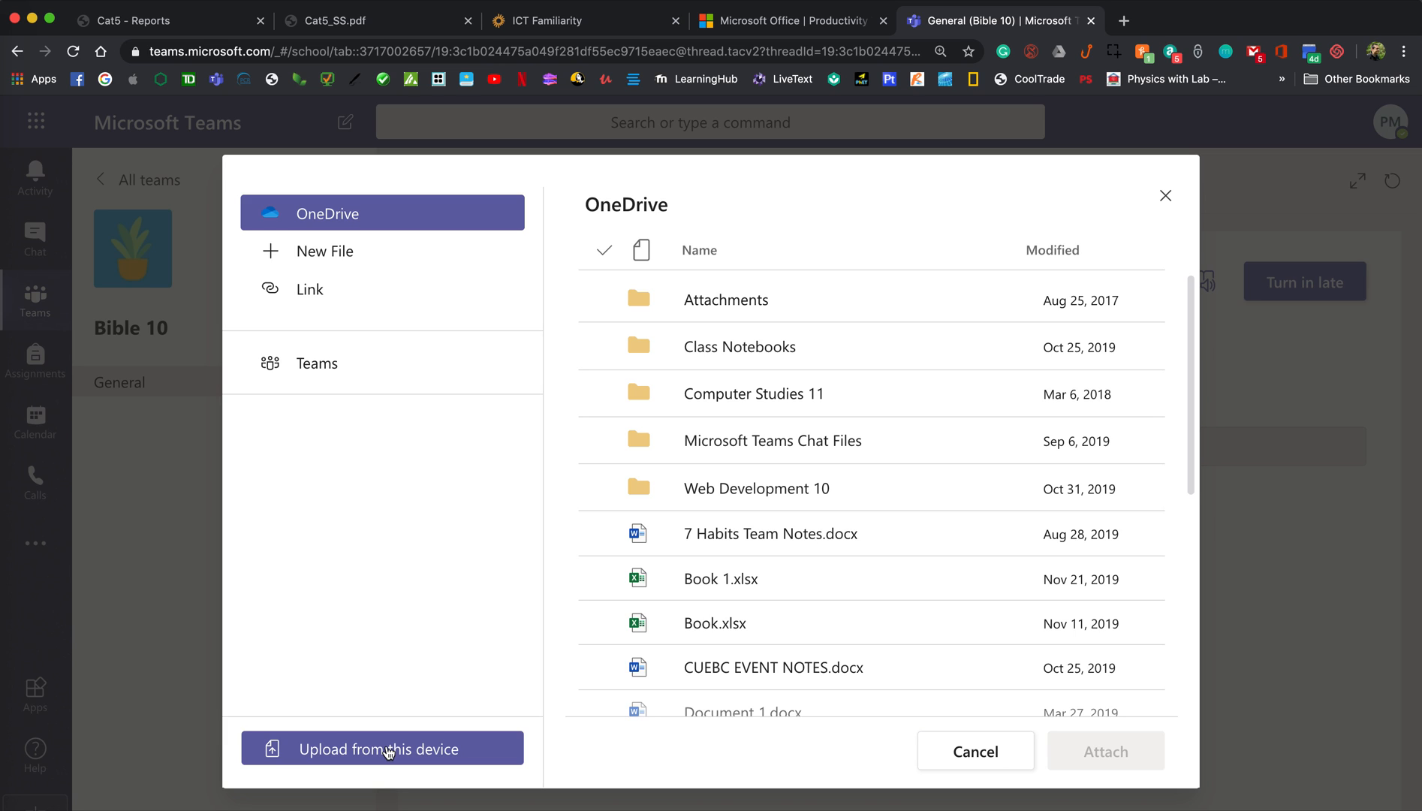
pyautogui.click(381, 749)
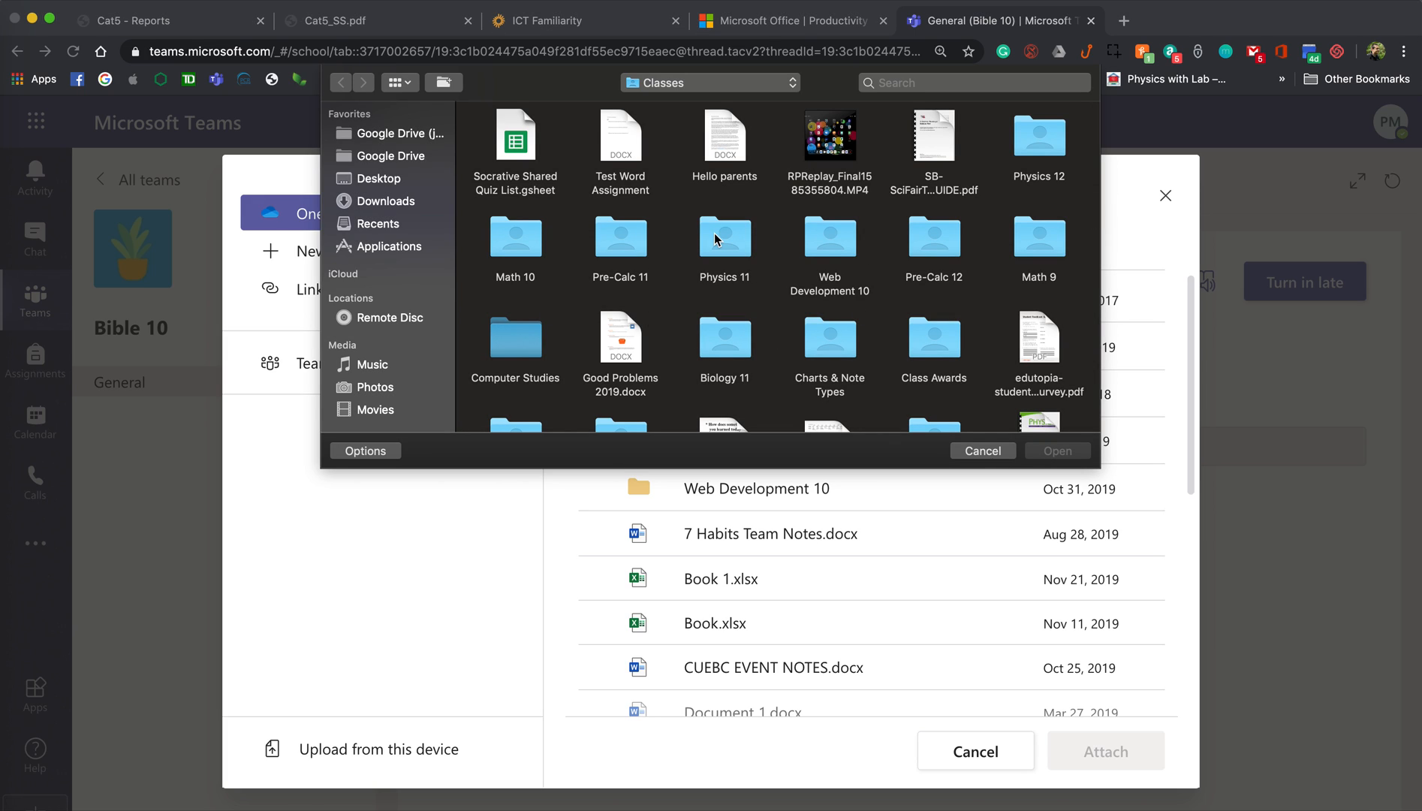
pyautogui.moveTo(801, 282)
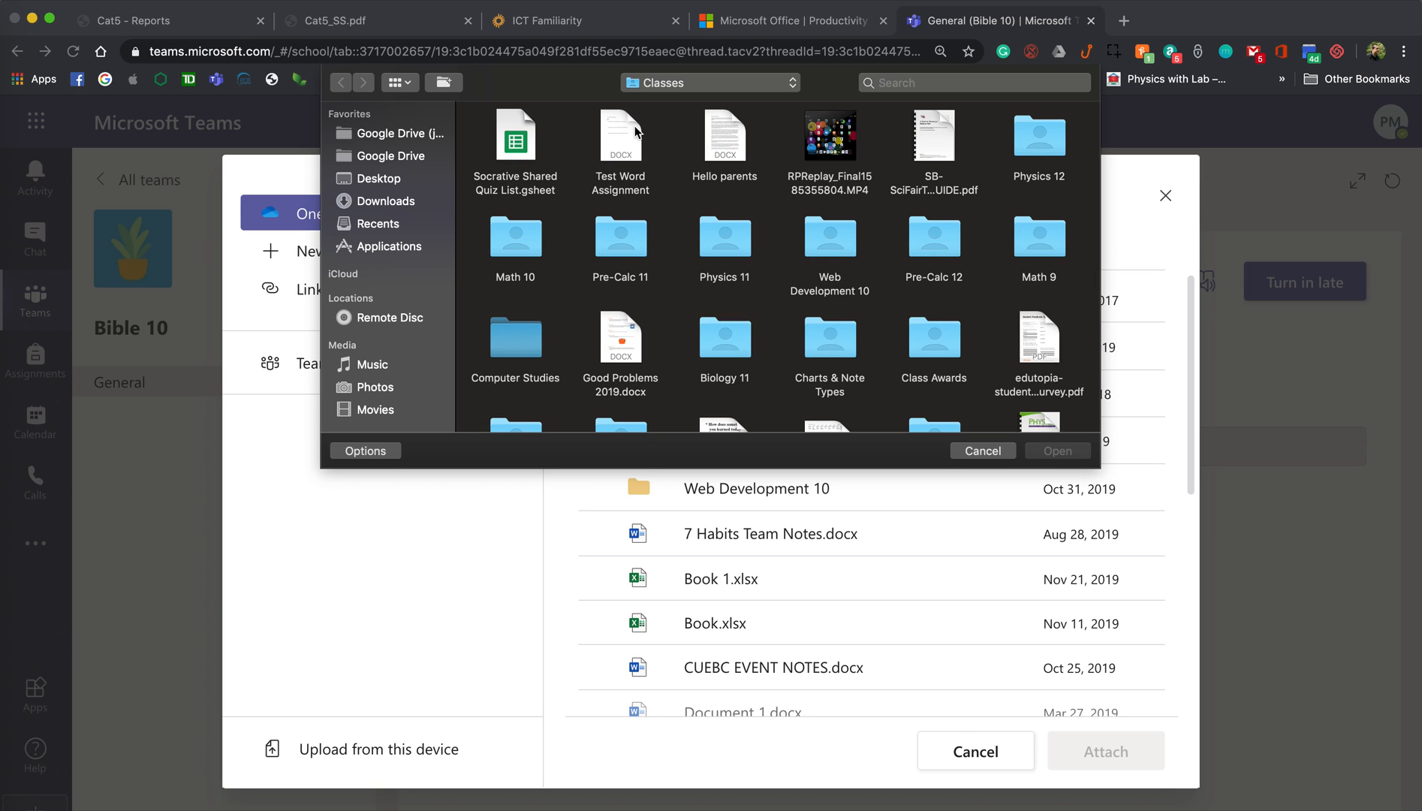
pyautogui.click(981, 450)
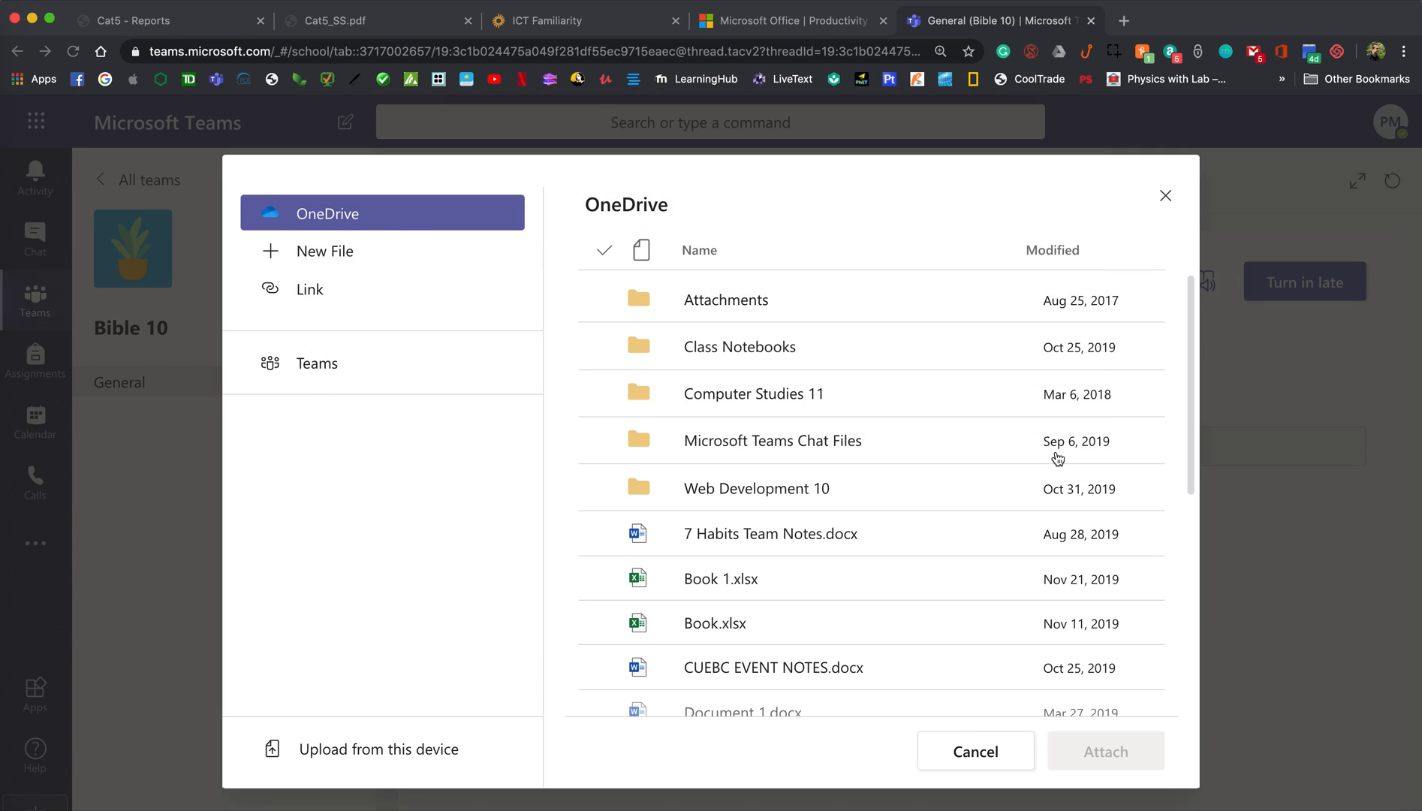
pyautogui.click(379, 748)
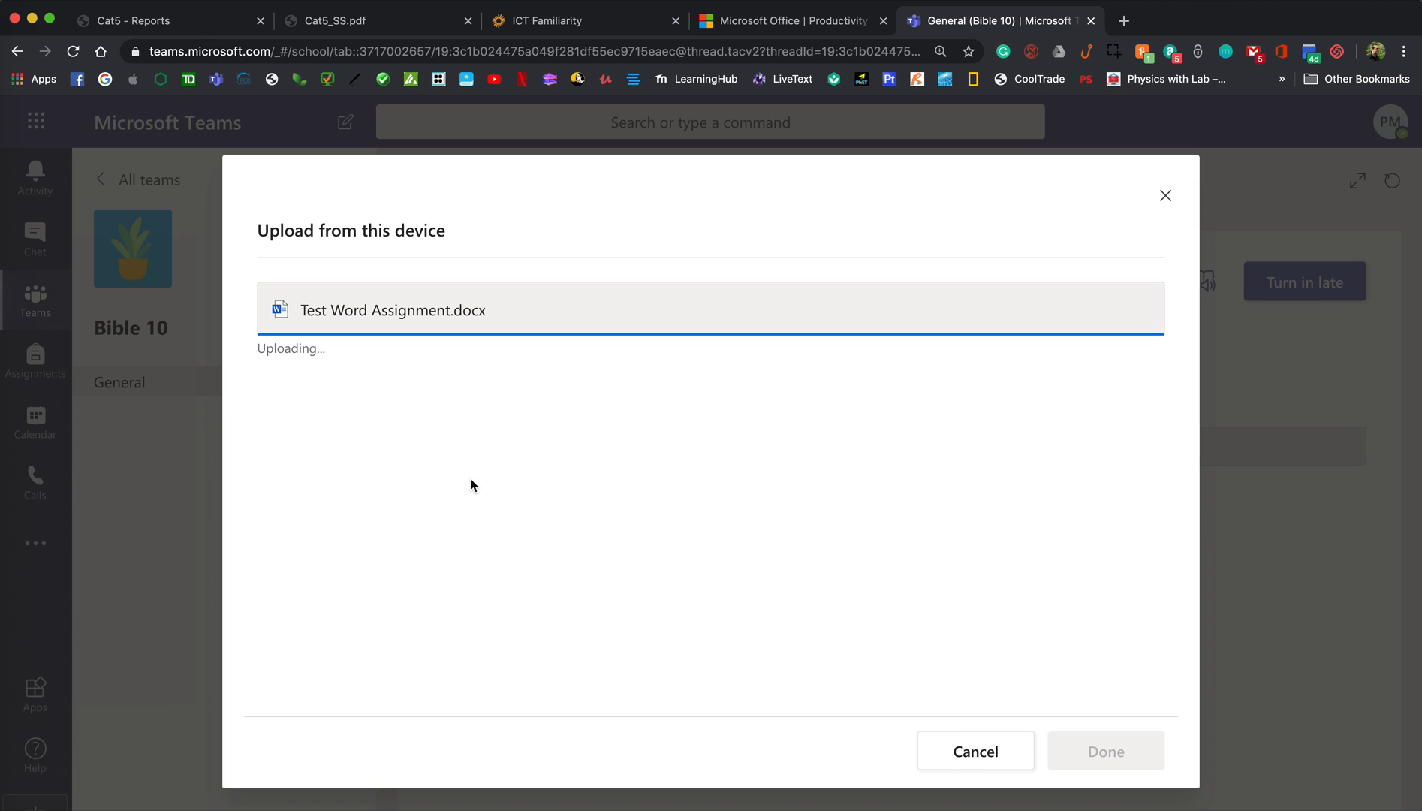
pyautogui.click(1104, 751)
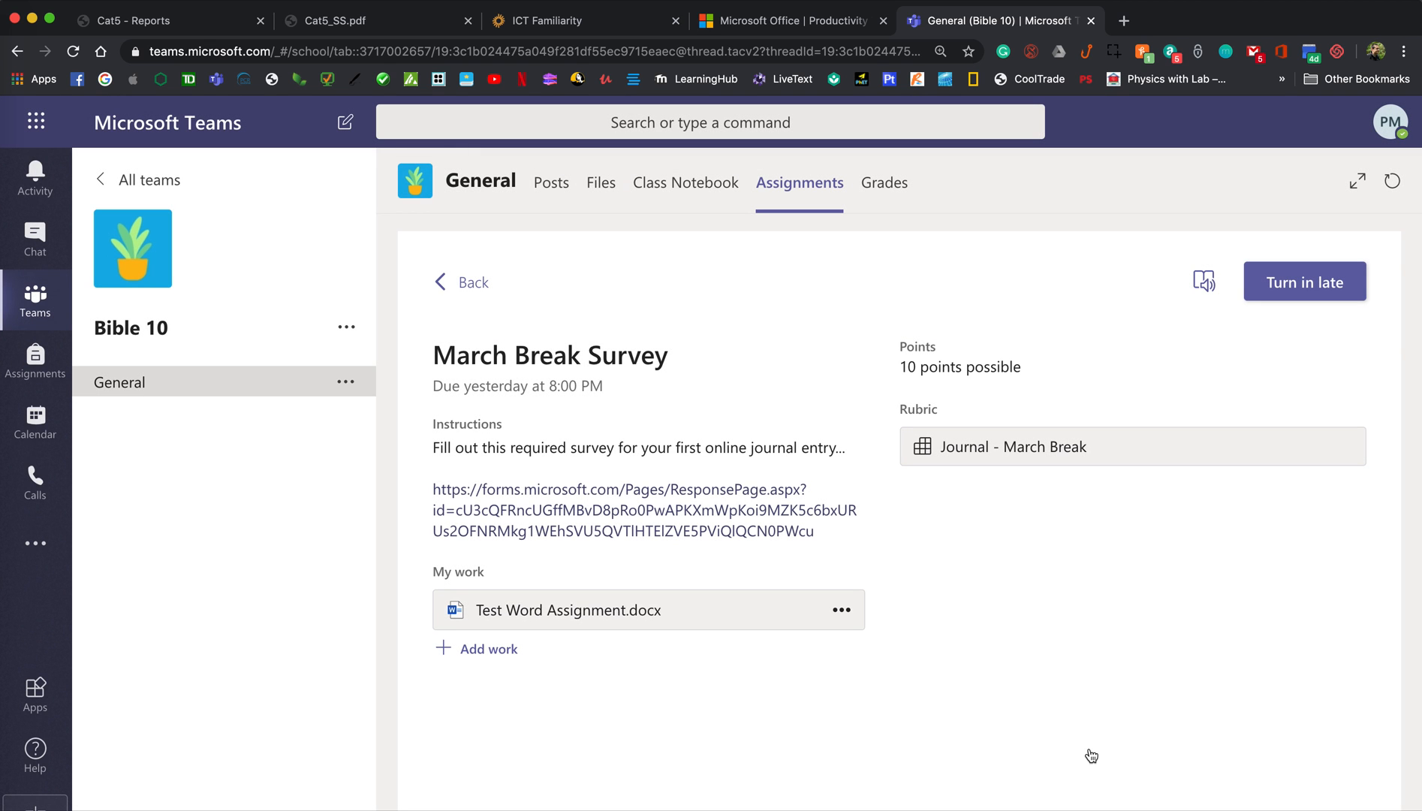
pyautogui.moveTo(1193, 697)
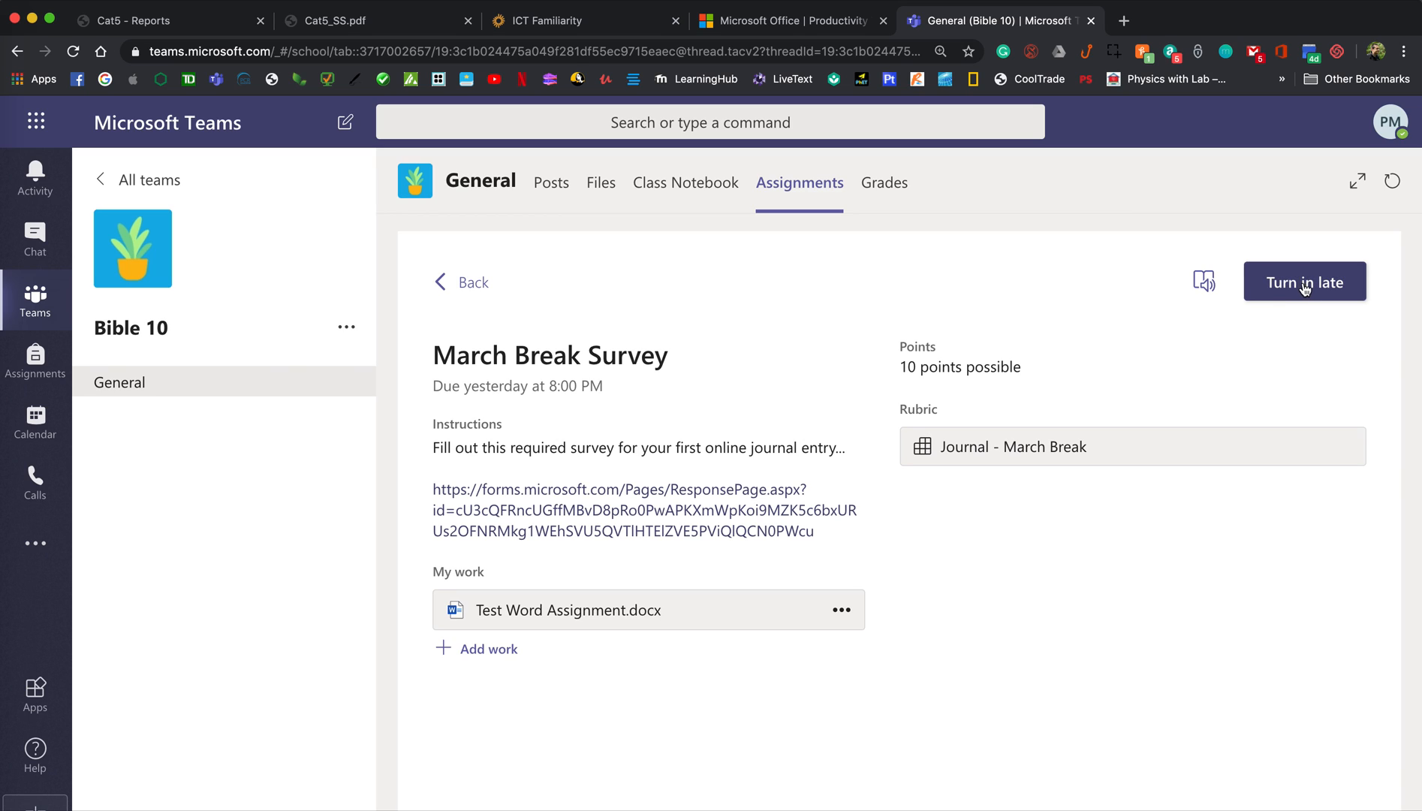
pyautogui.moveTo(1278, 288)
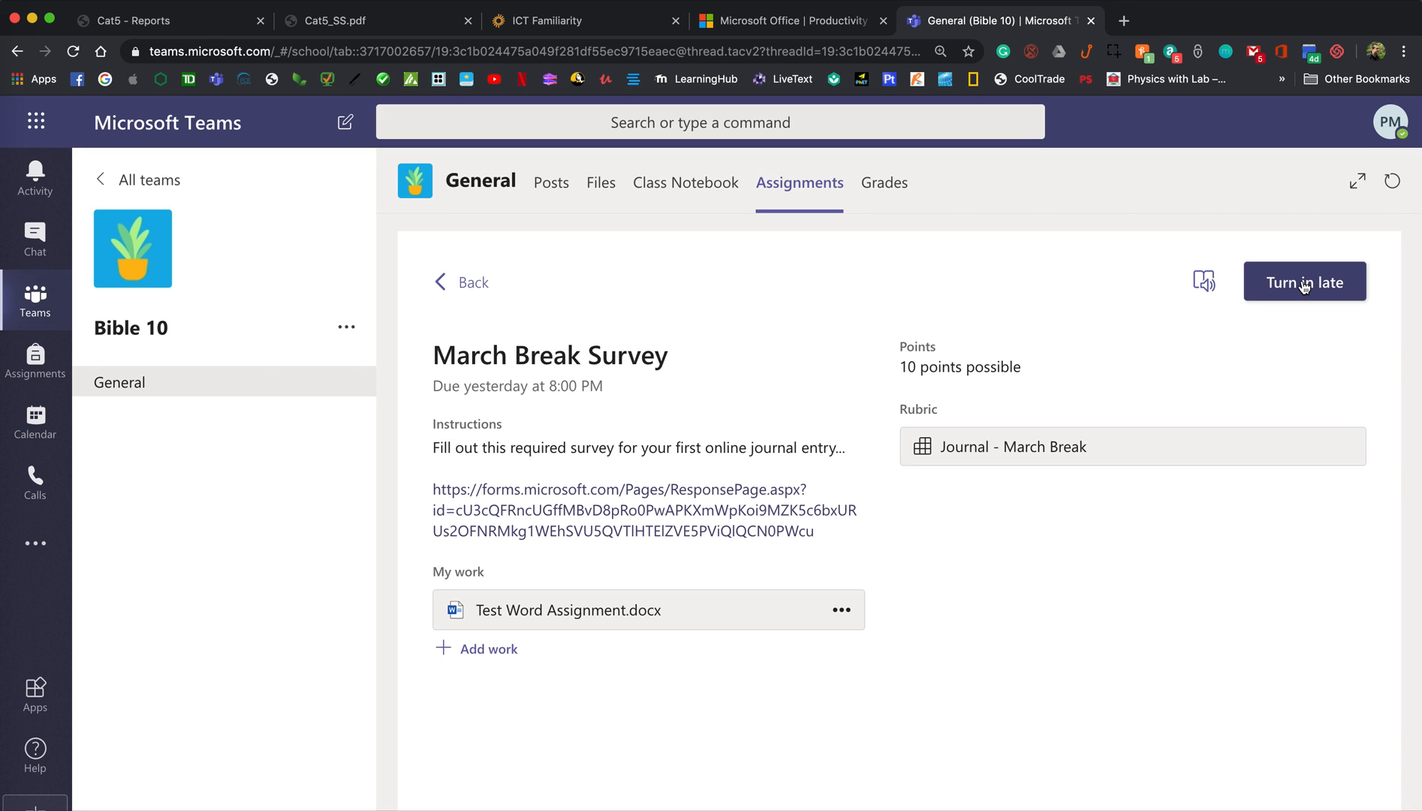
# Turn in the survey late, undo the turn-in, then turn it in late again
pyautogui.click(1304, 281)
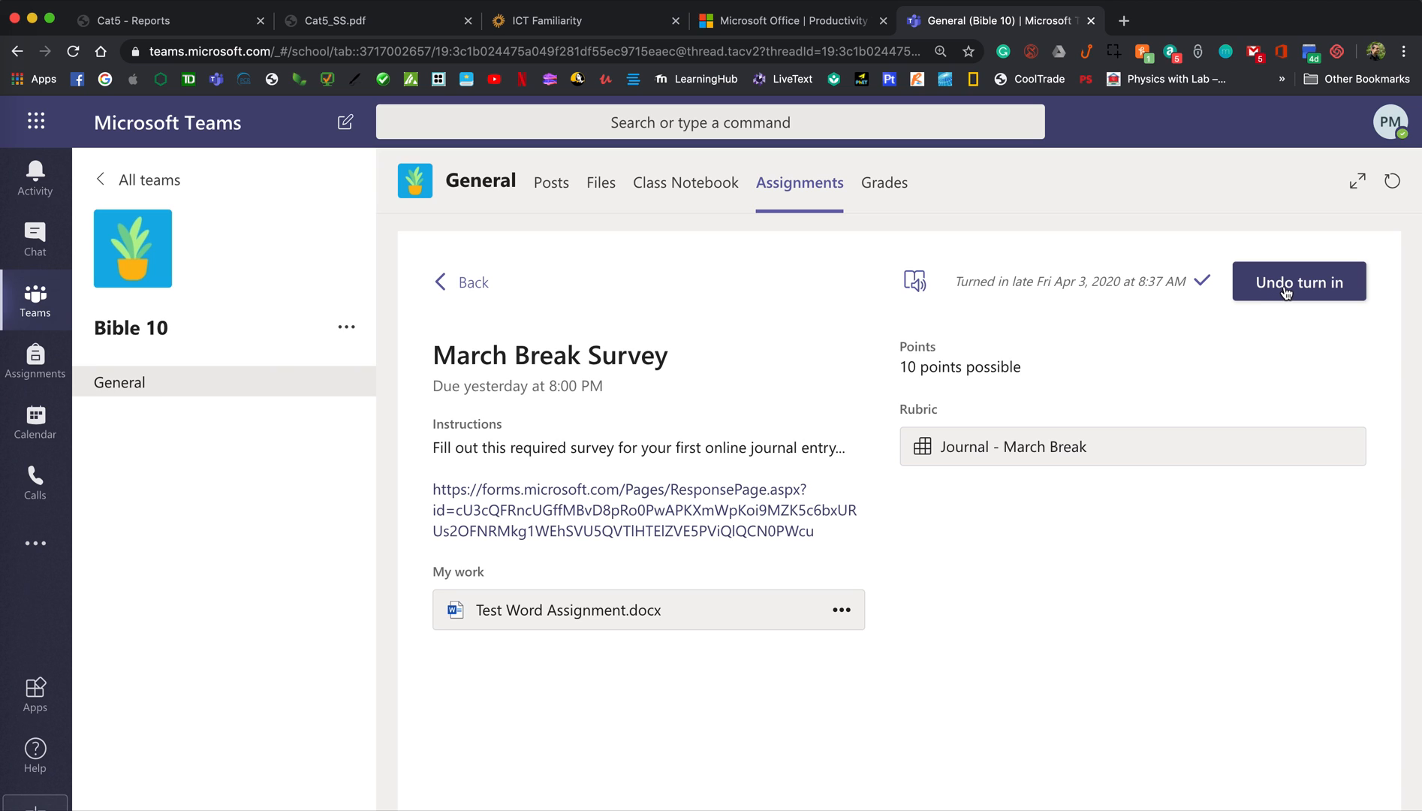
pyautogui.click(1298, 281)
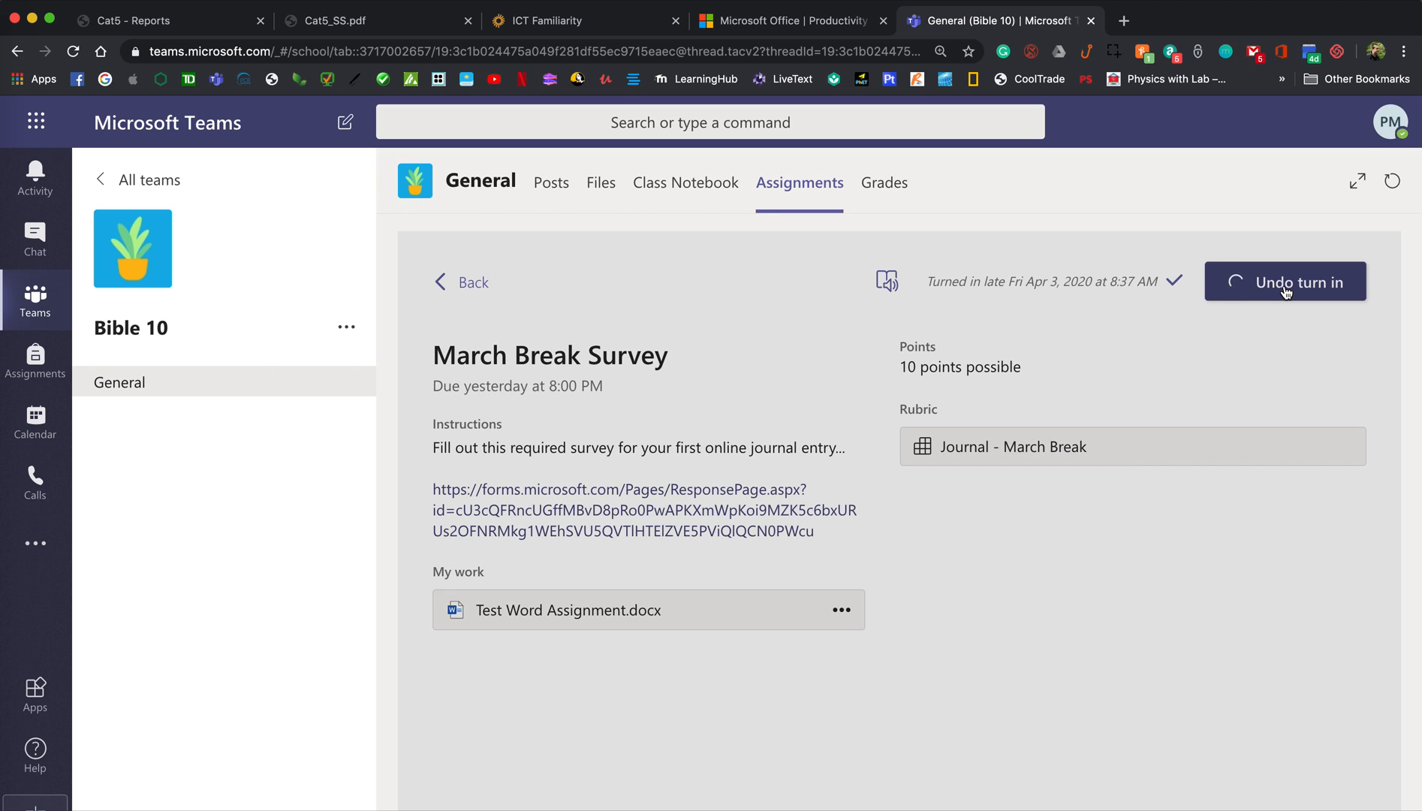
pyautogui.click(1283, 281)
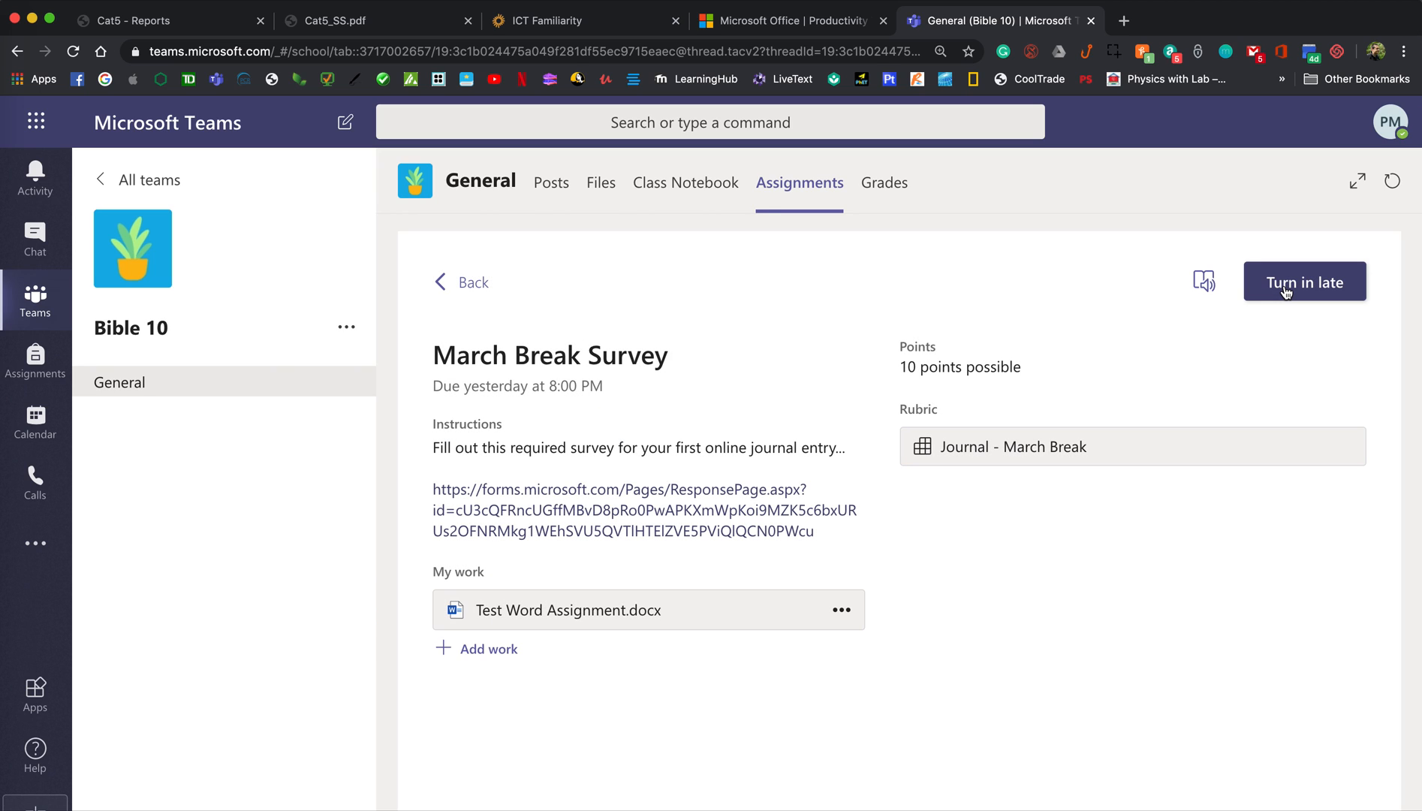
pyautogui.click(1304, 281)
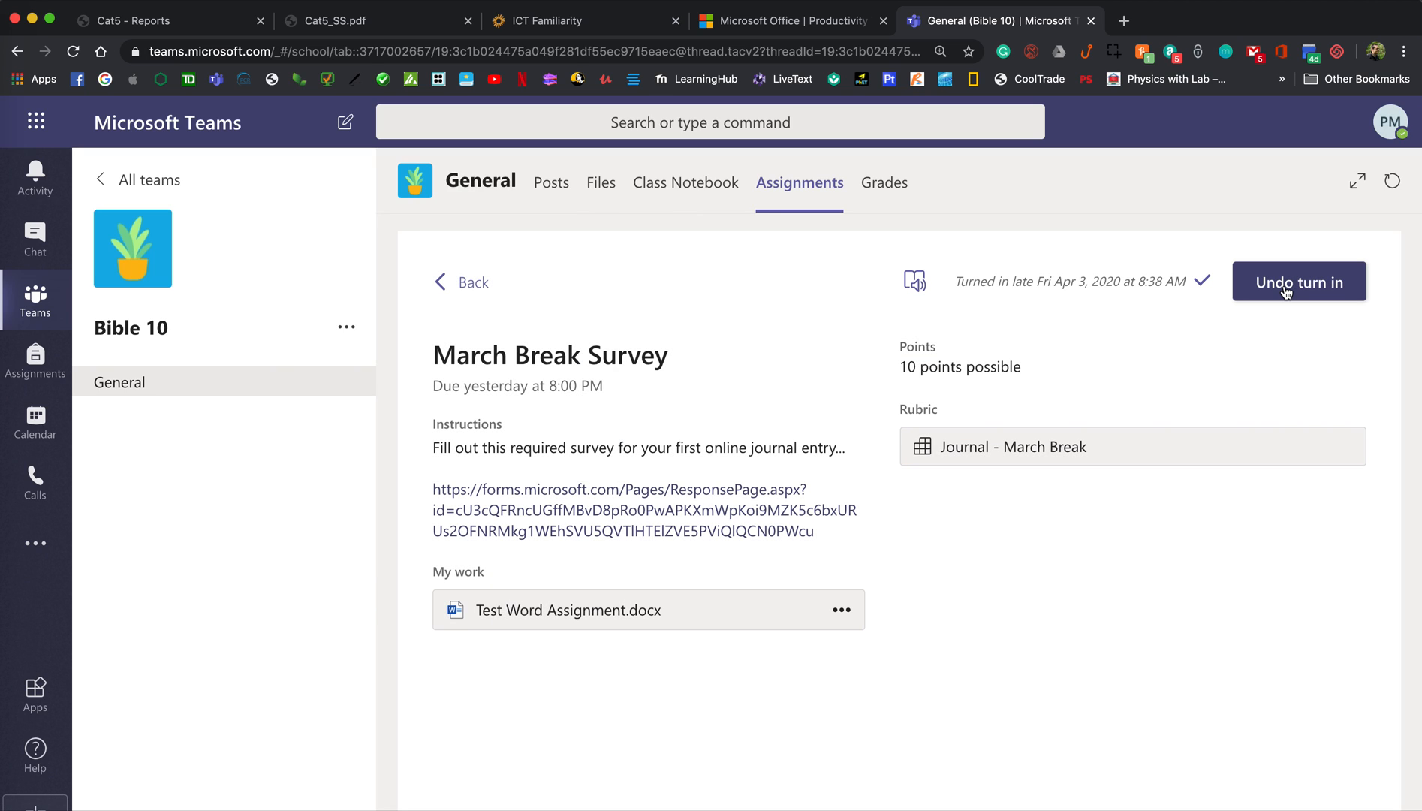